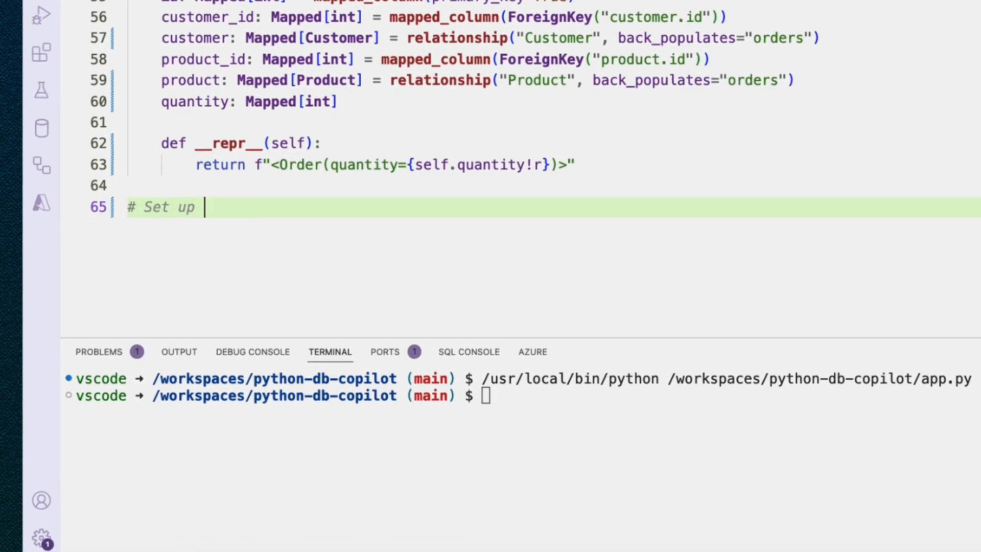
Add setup comments about connecting the database, creating tables and using SQLite with a local file
type("a database connect")
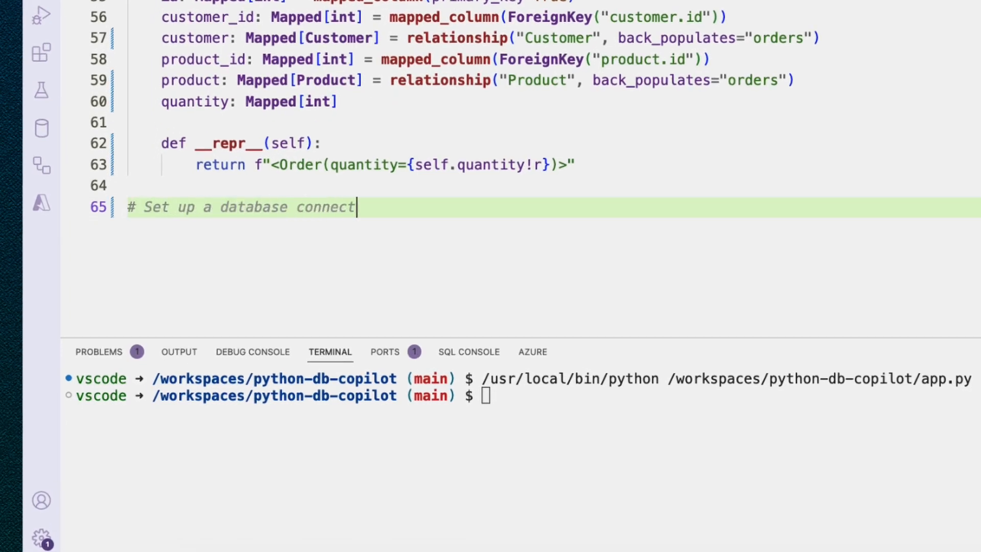
type("ion and create tables")
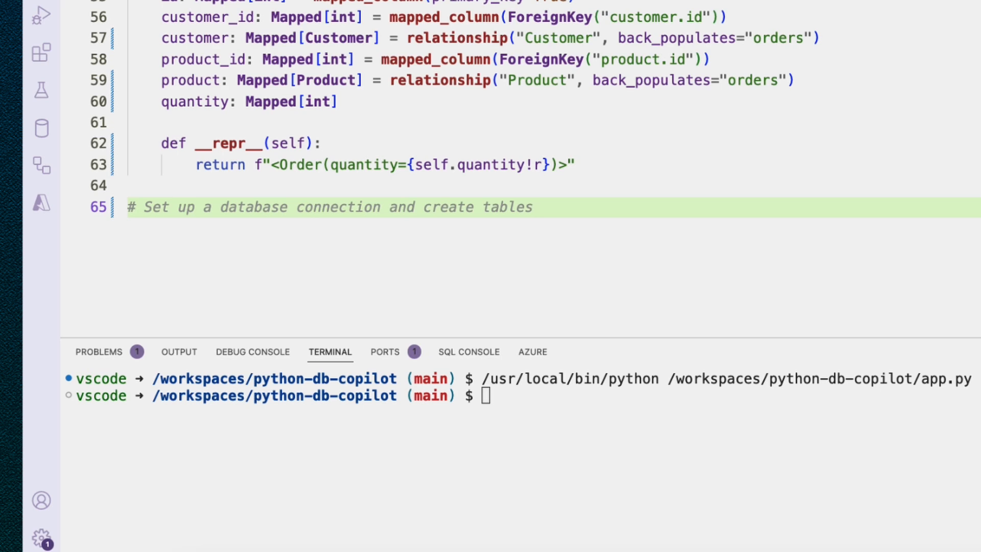
type("# Use SQLite for this example")
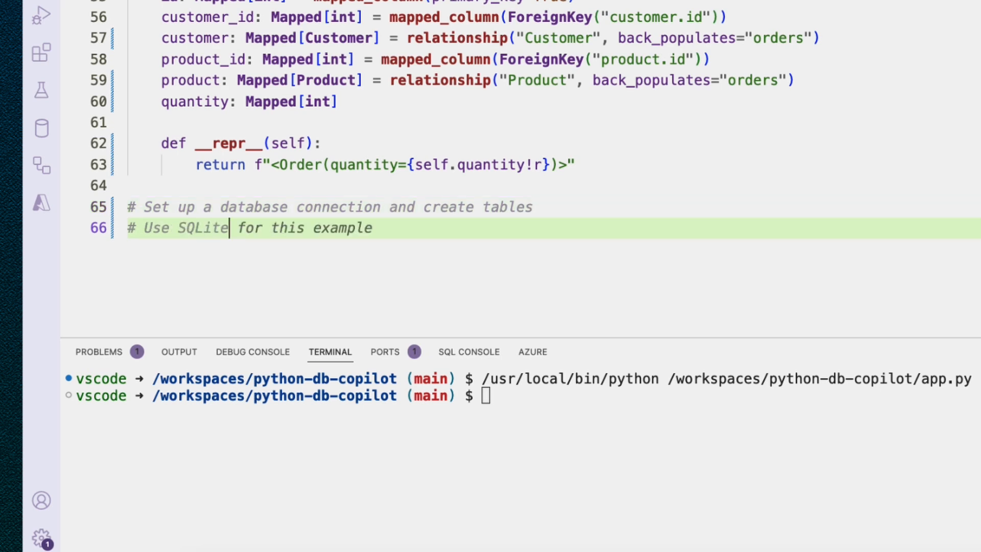
type("with a local")
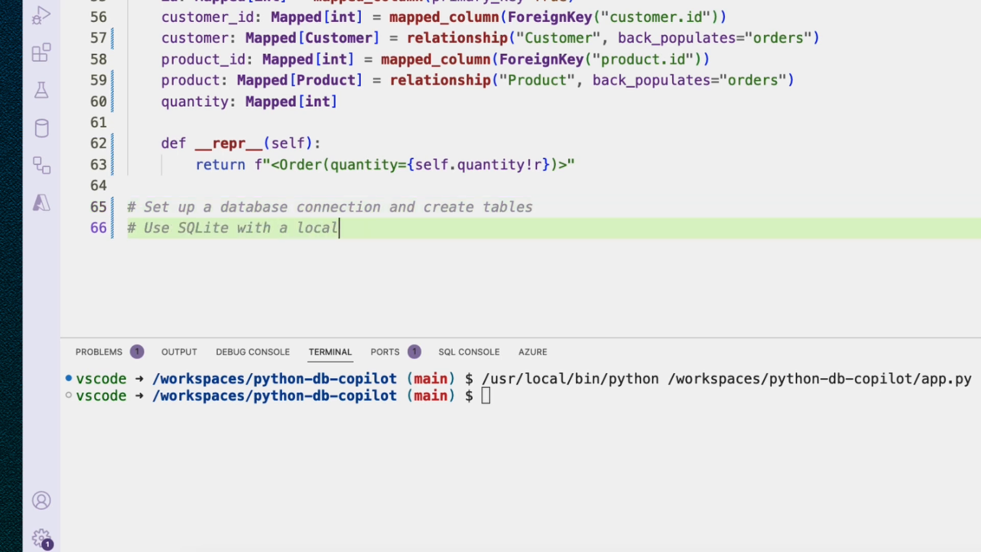
type("file for this example")
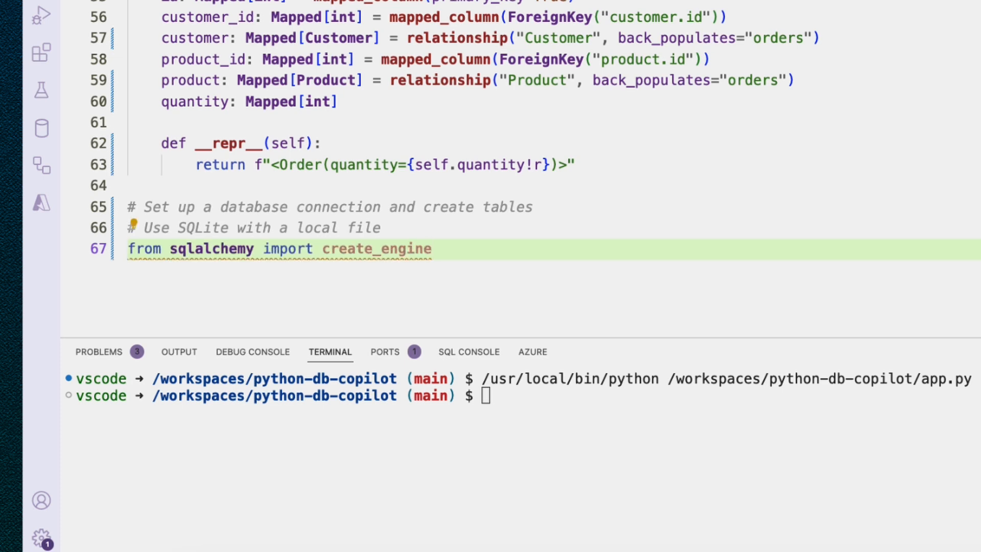
Create the engine for sqlite:///my_database.db with echo=True via Copilot's suggestion
type("engine =")
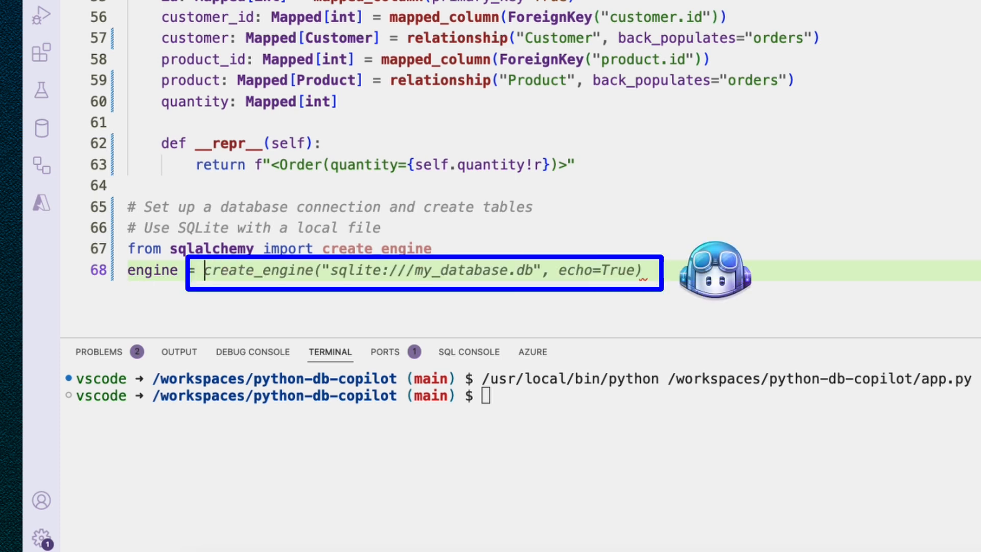
left_click(325, 270)
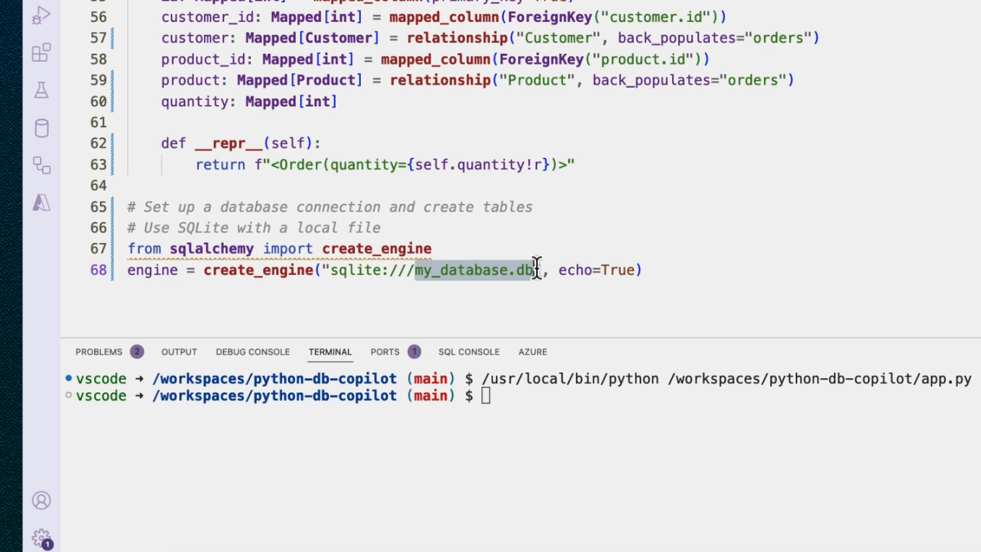
mouse_move(556, 269)
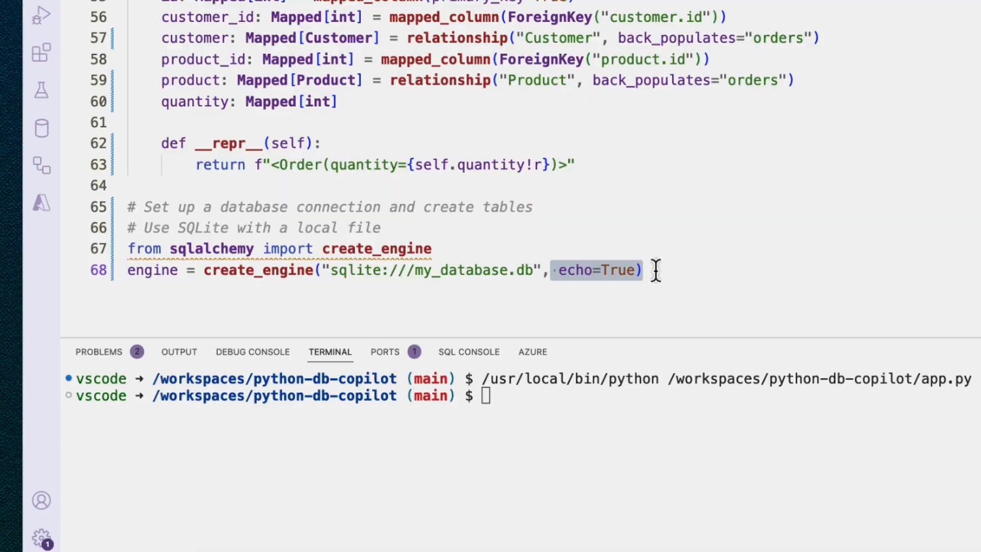
left_click(641, 270)
type("Base.metadata.create_all(engine)")
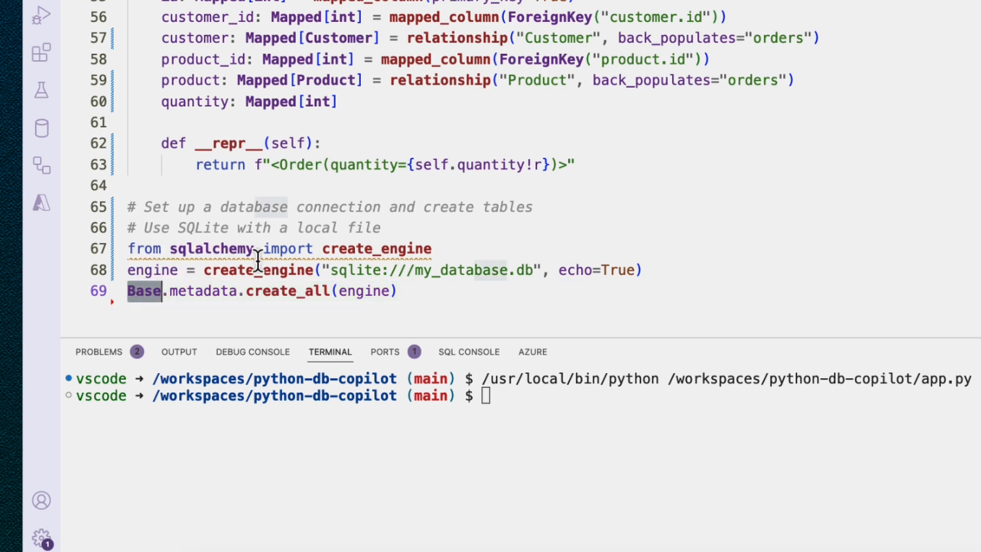
mouse_move(203, 290)
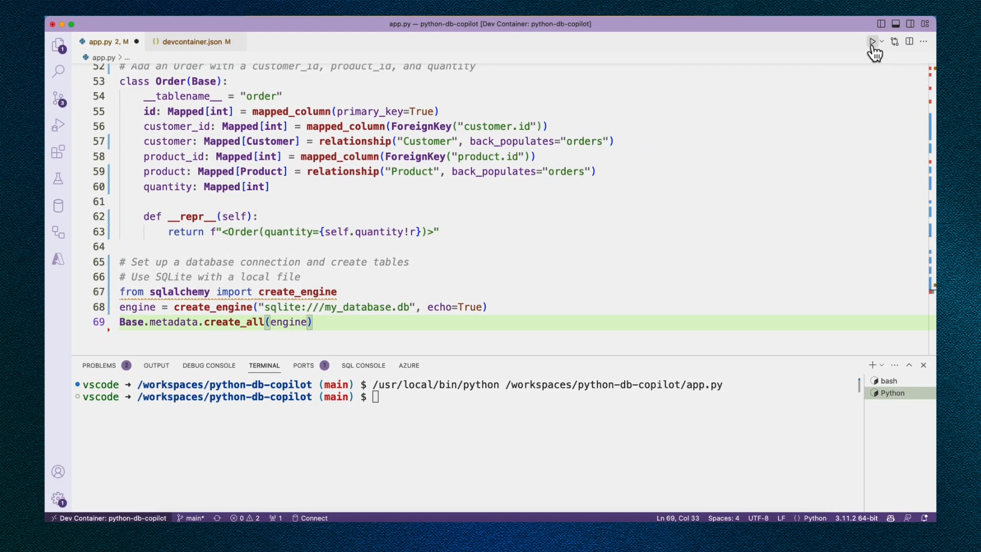
Run app.py and review the logged CREATE TABLE statements for customer, credit_card and order
left_click(871, 41)
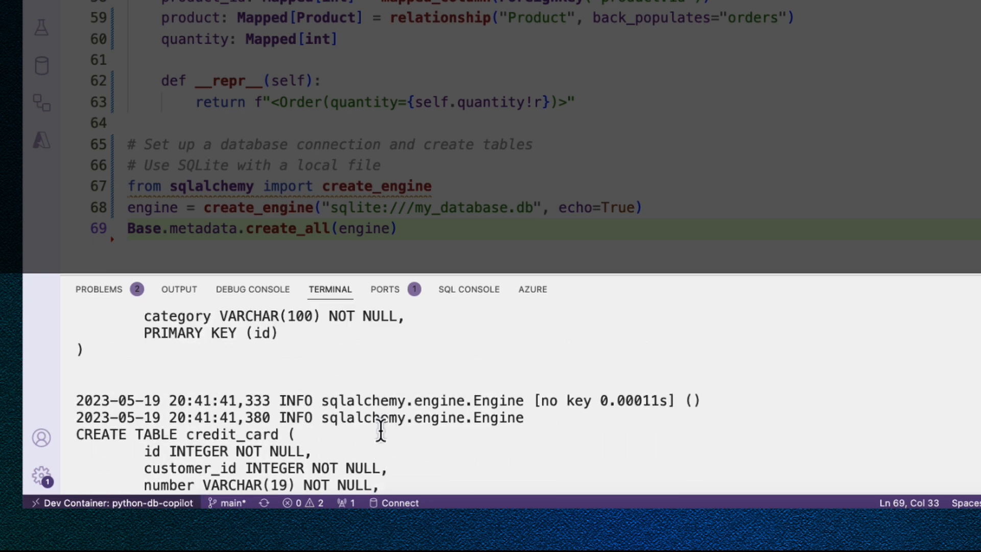
scroll("up", 3)
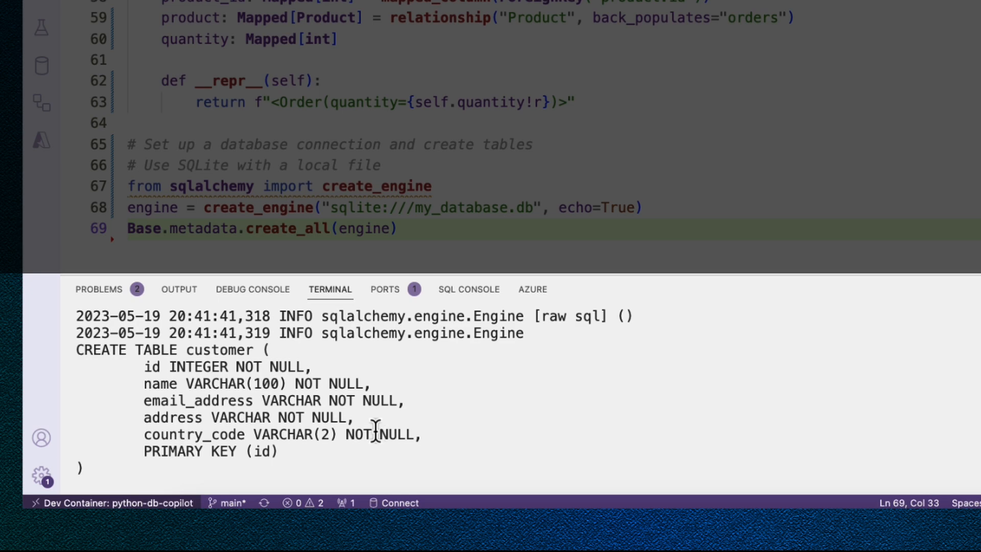
scroll("down", 3)
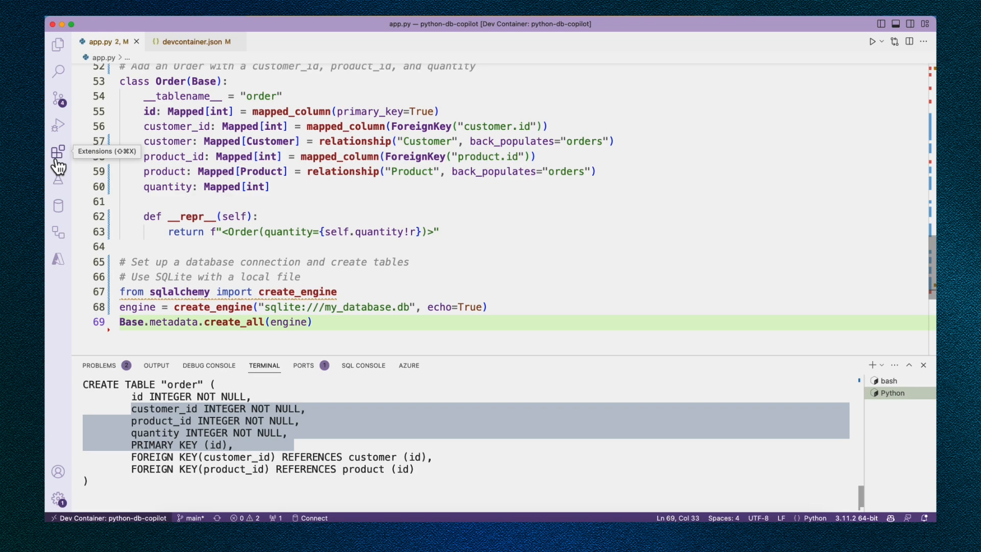
Search the Extensions view for sqltools and show the SQLTools SQLite driver's details
left_click(57, 152)
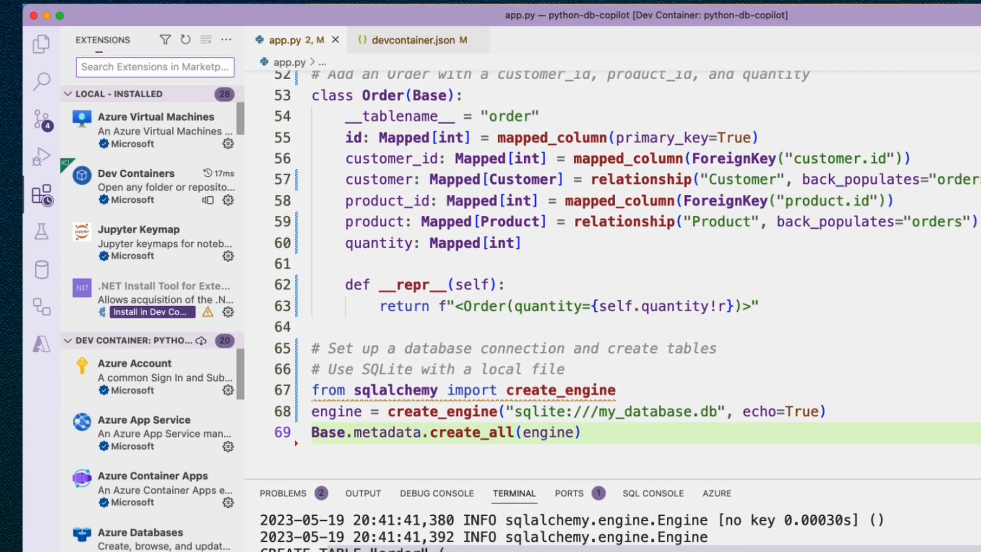
type("sqli")
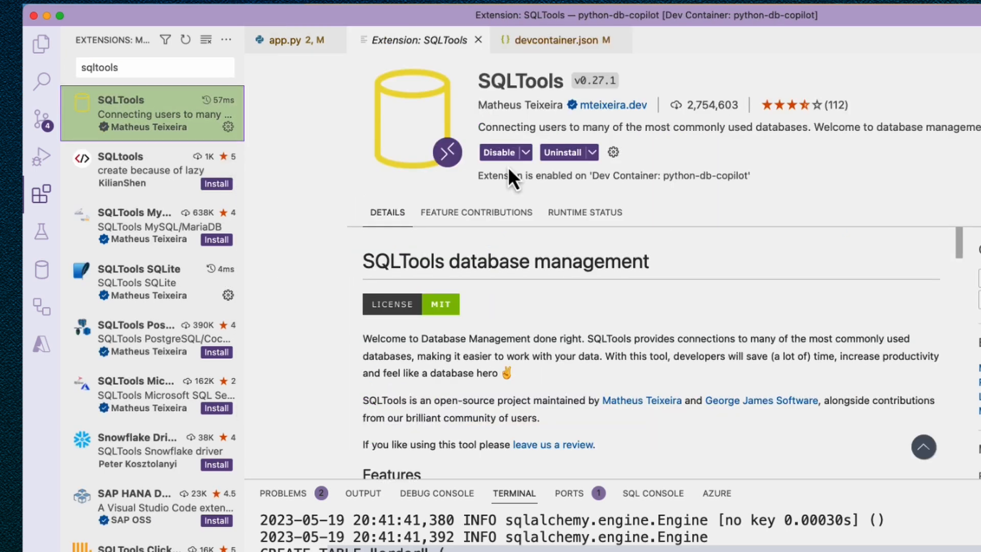
mouse_move(568, 205)
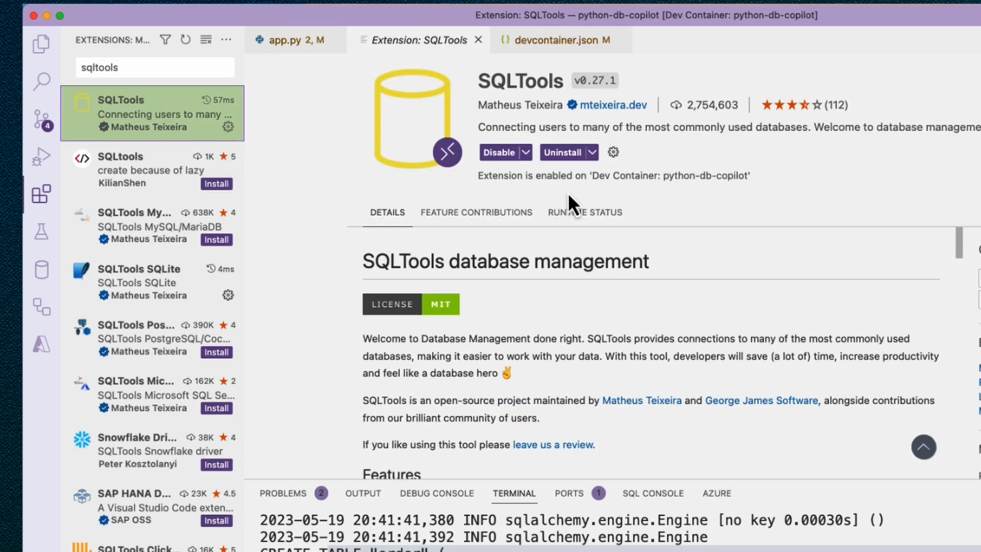
mouse_move(592, 236)
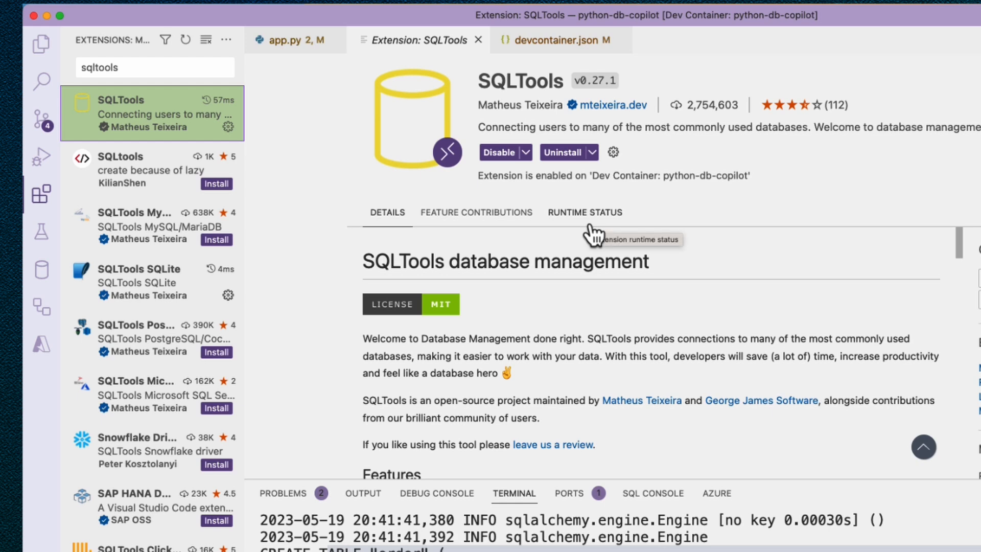
mouse_move(202, 74)
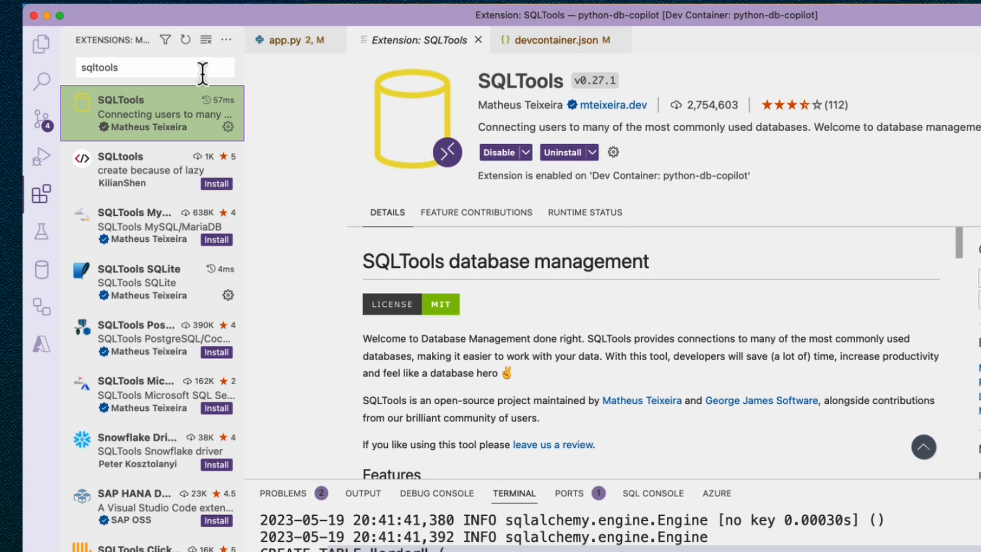
type("sqlite")
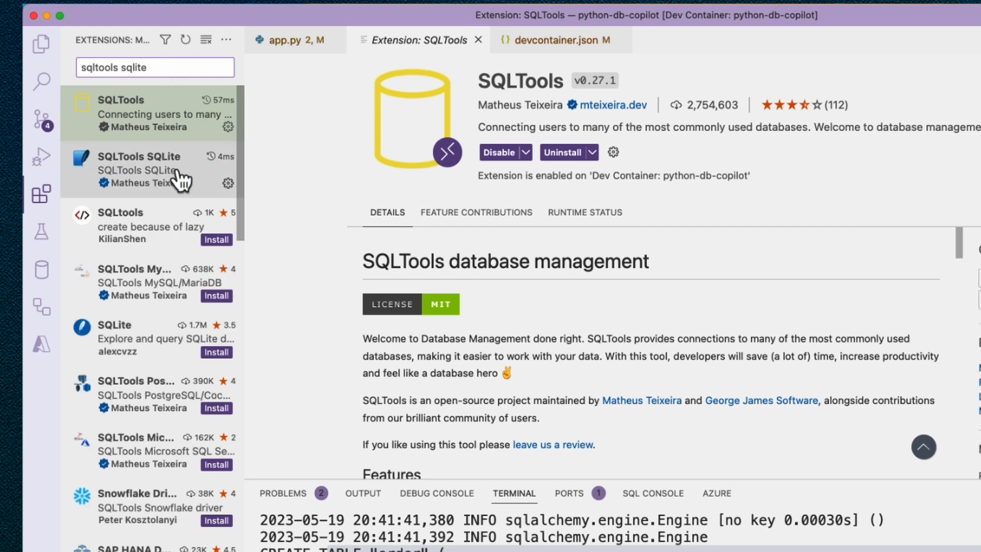
left_click(144, 170)
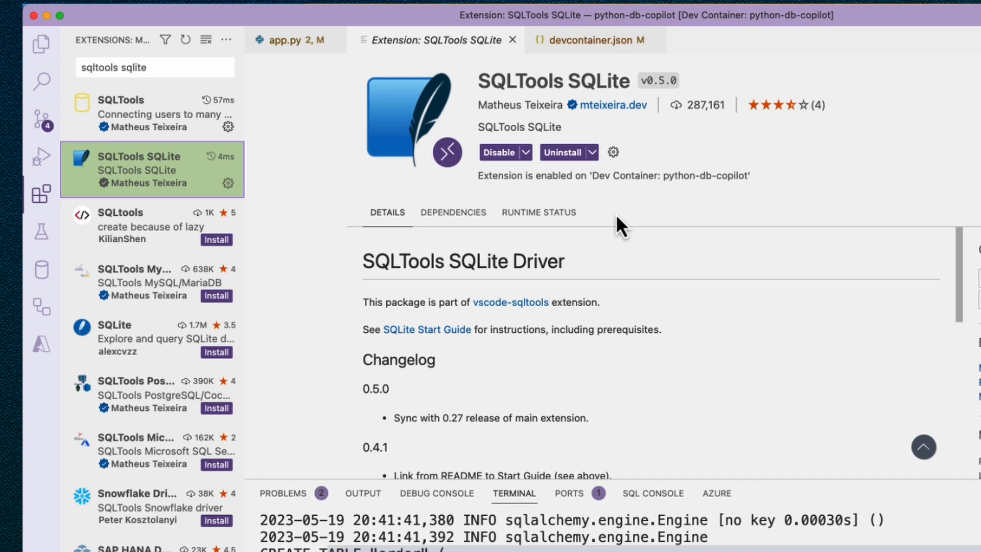
mouse_move(638, 235)
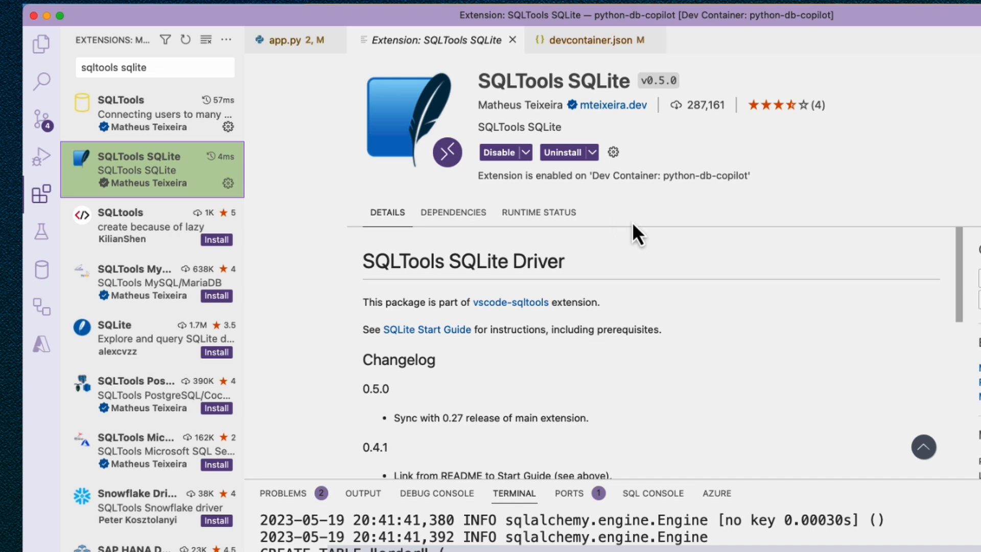
mouse_move(643, 90)
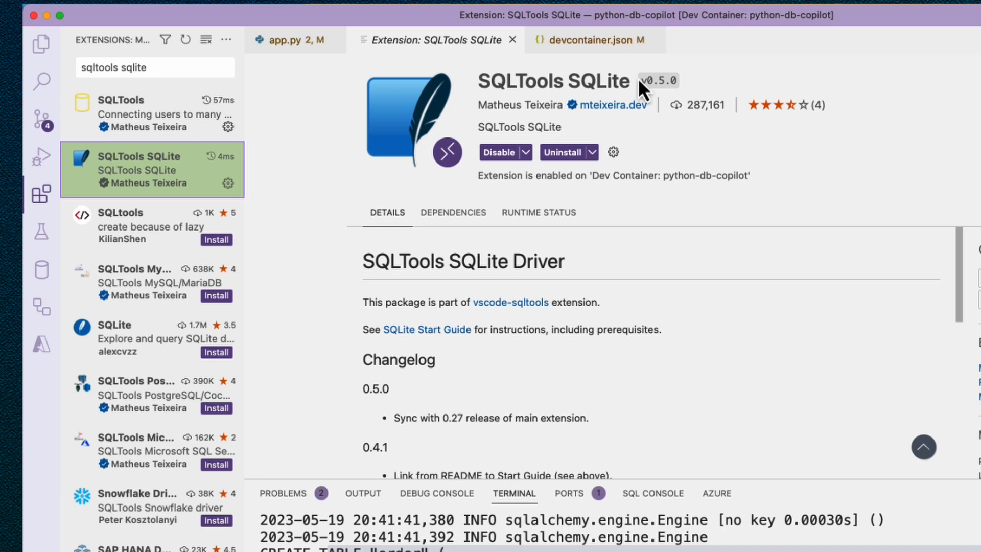
mouse_move(588, 40)
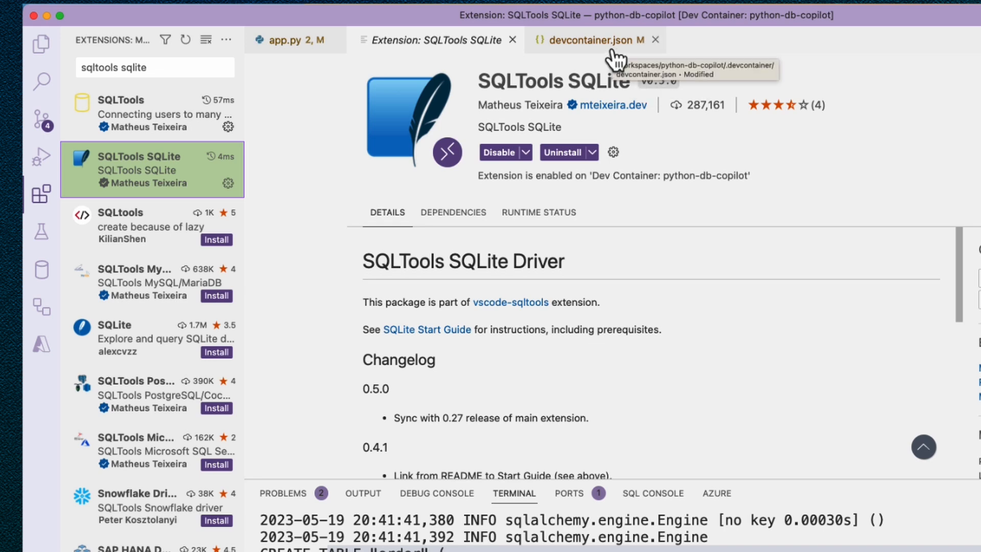
Review devcontainer.json's SQLTools extensions and the useNodeRuntime setting
left_click(589, 40)
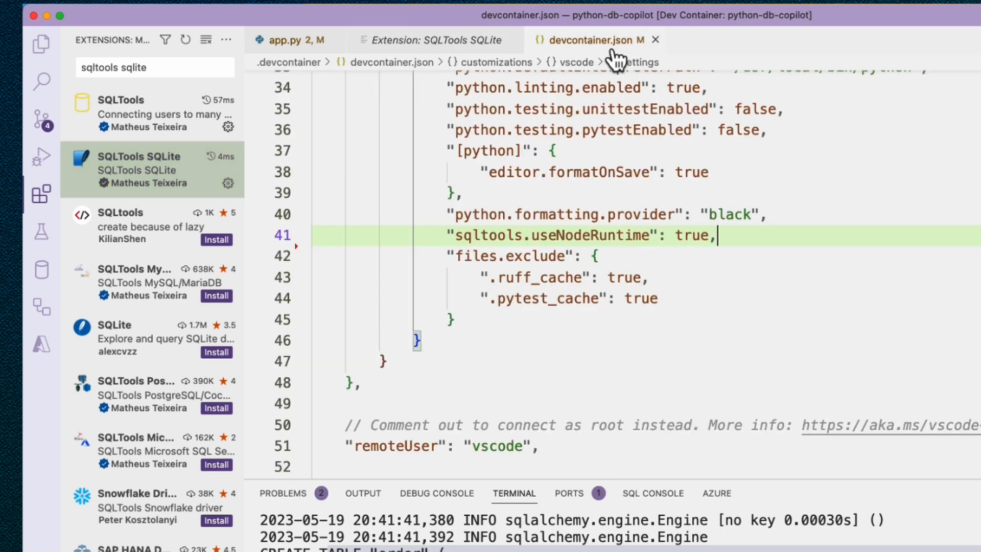
scroll("up", 3)
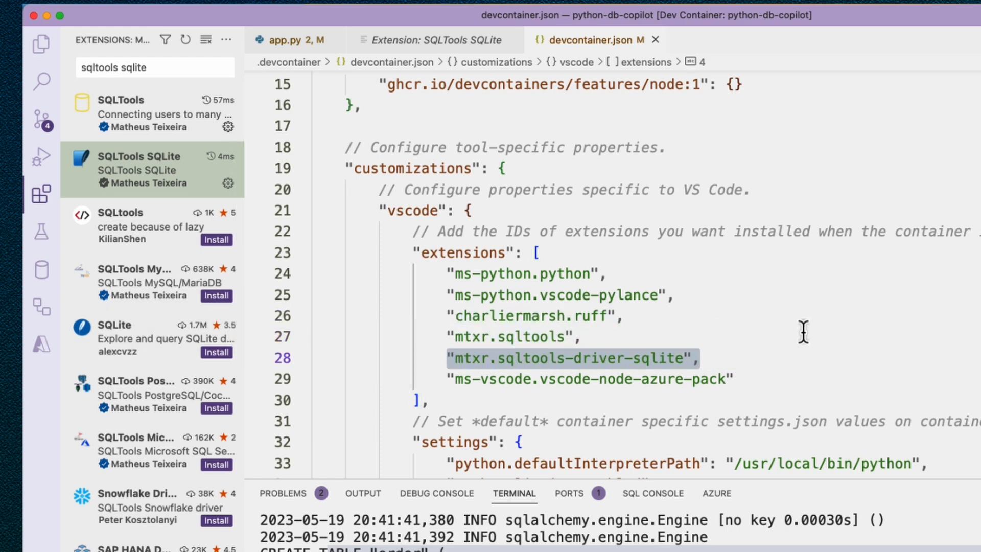
scroll("down", 3)
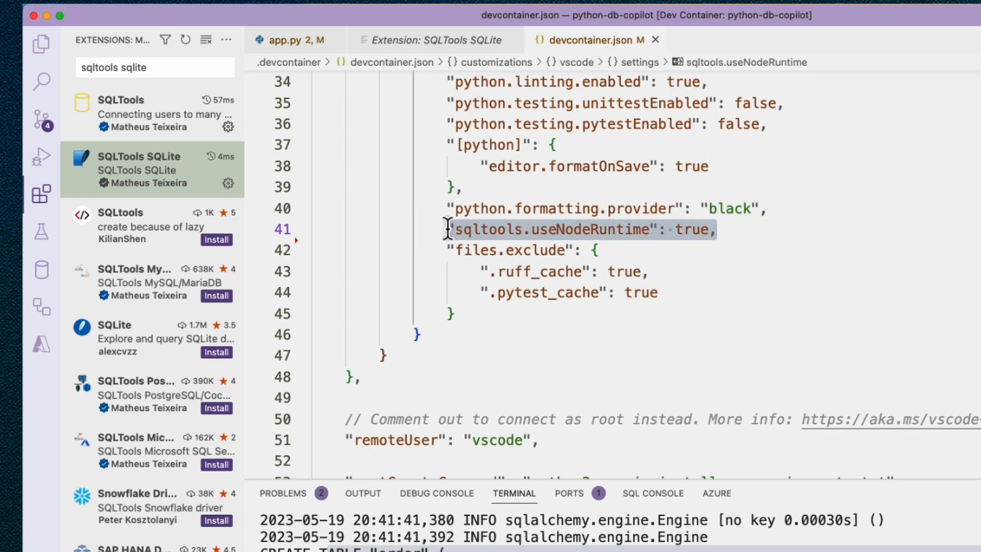
mouse_move(718, 264)
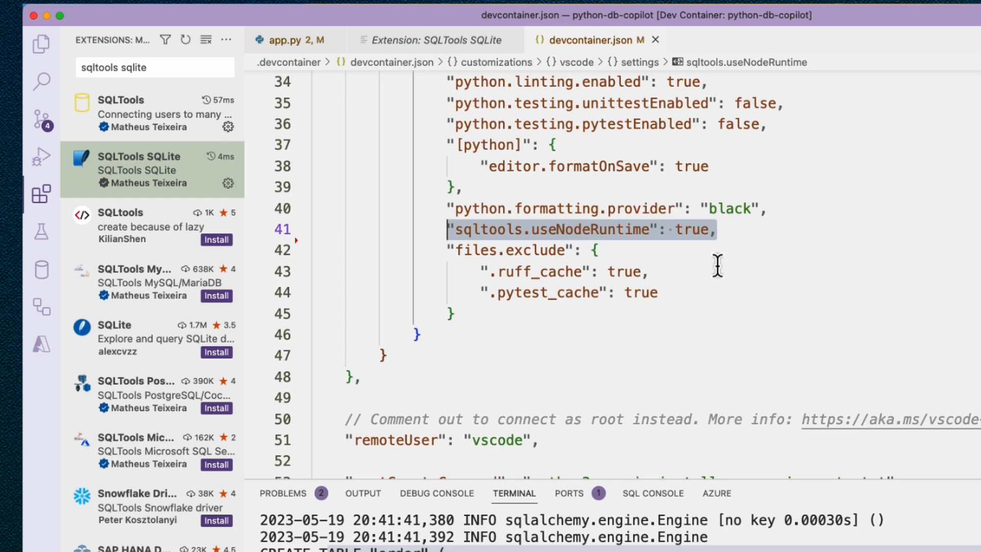
scroll("up", 3)
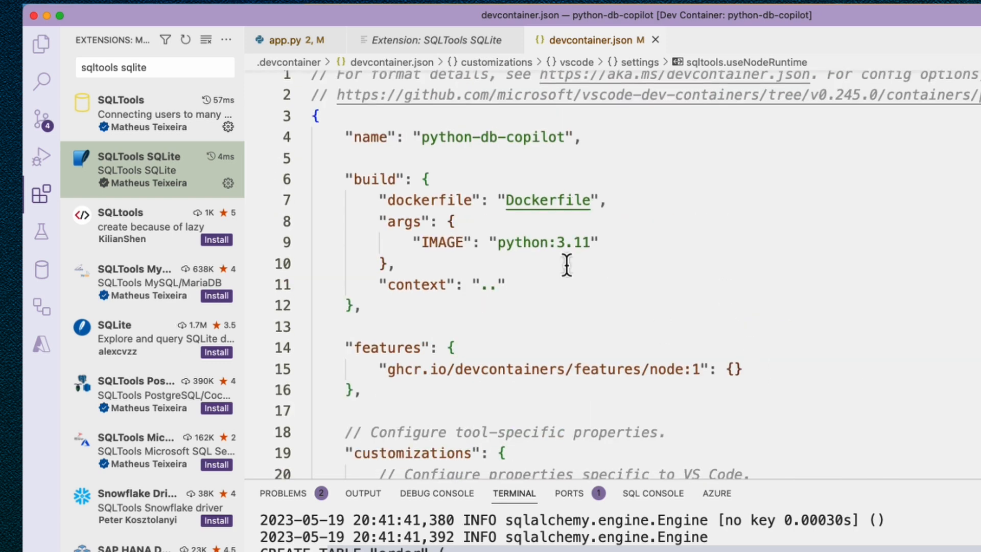
Highlight the python:3.11 IMAGE value and follow to the template repository
double_click(545, 243)
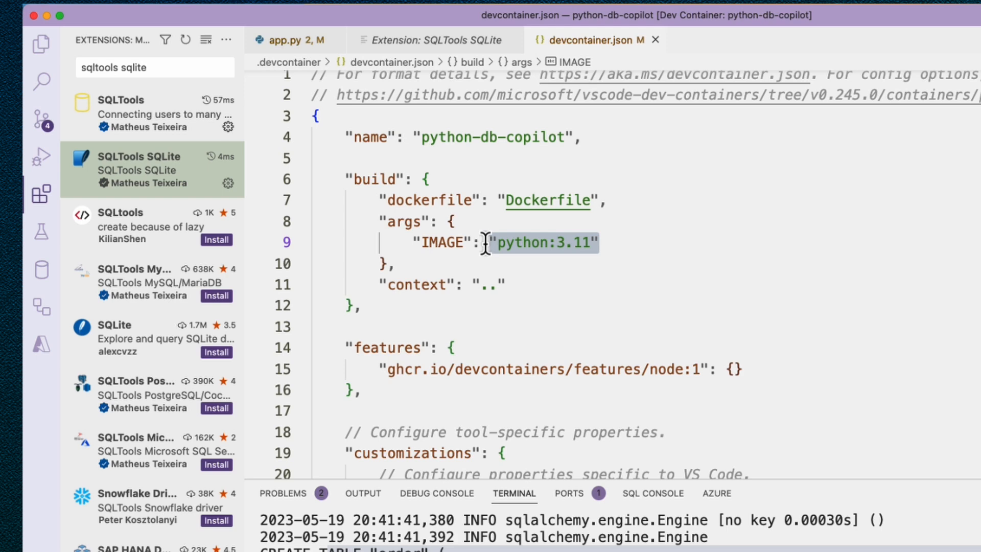
left_click(388, 369)
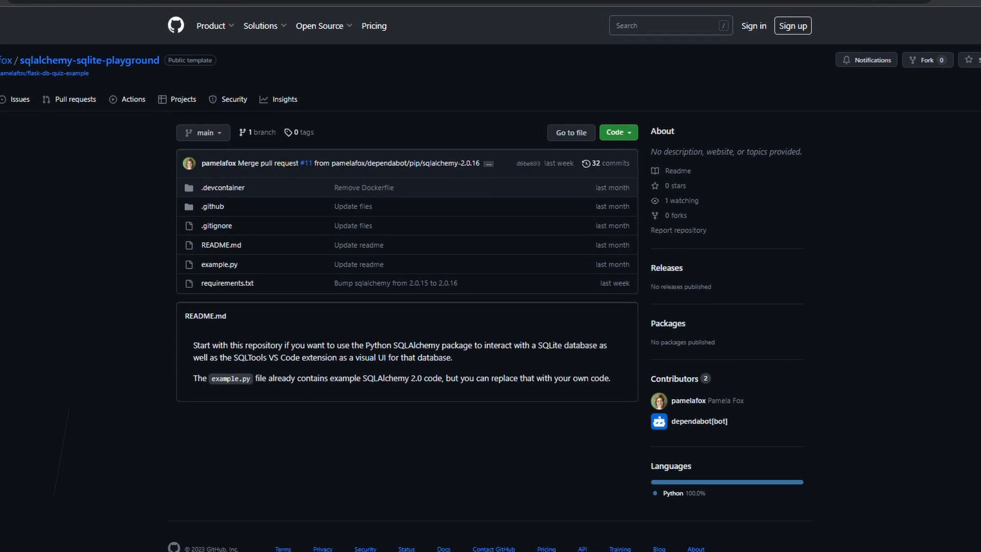
scroll("down", 3)
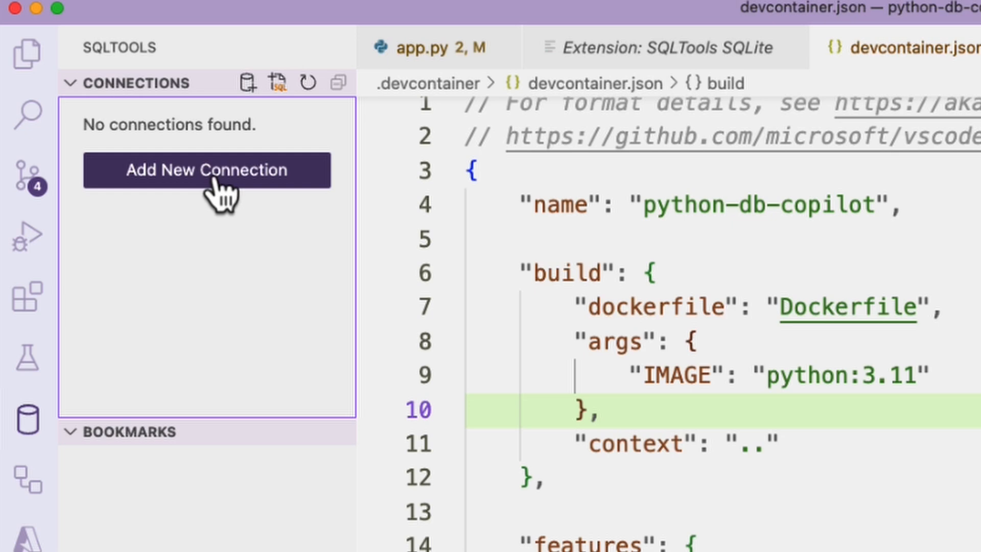
Save a SQLite (Node) connection named database to my_database.db and connect to it
left_click(206, 170)
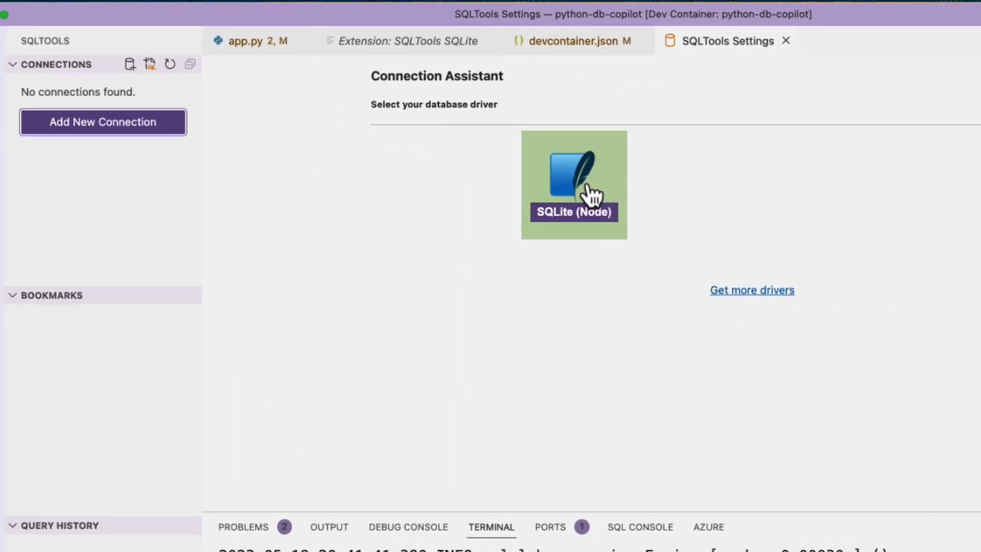
left_click(573, 184)
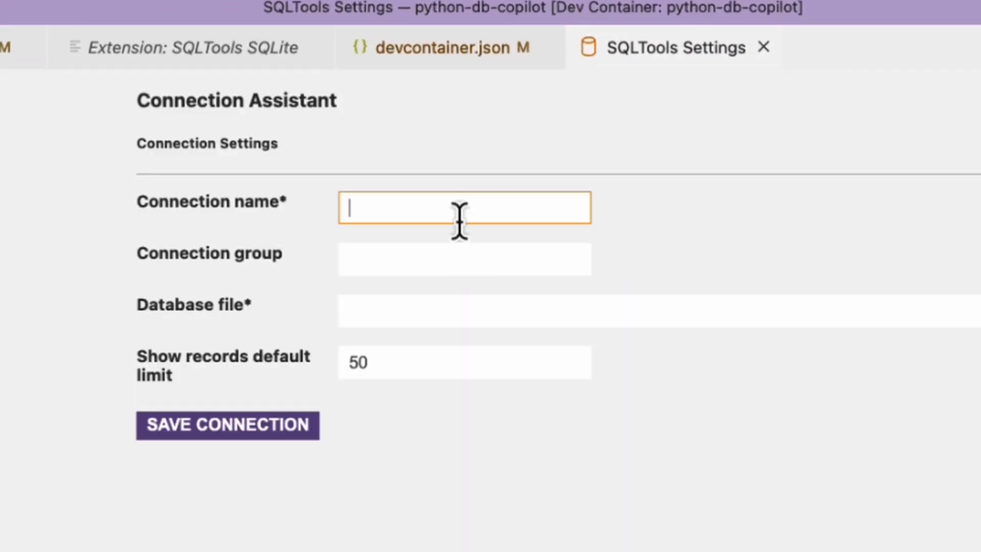
type("database")
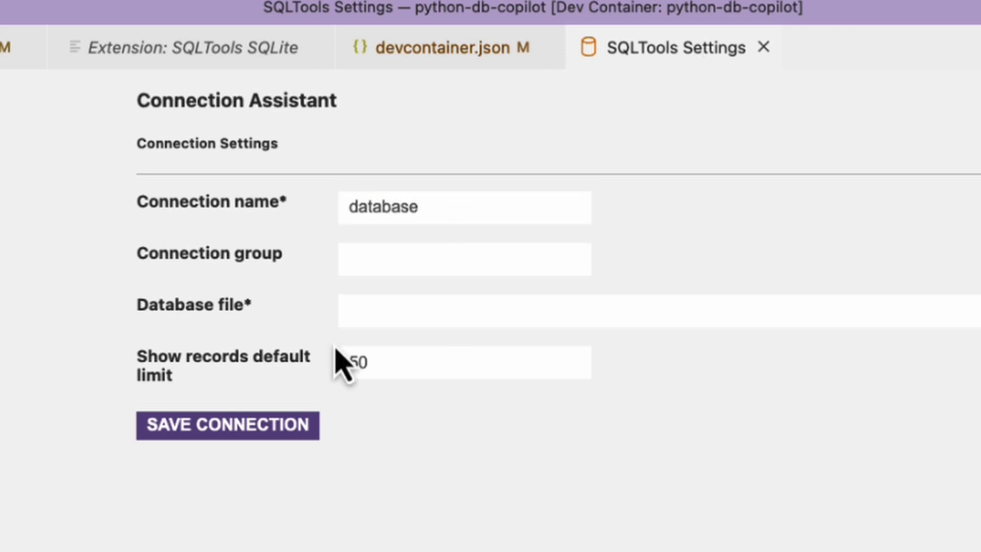
type("my_database.db")
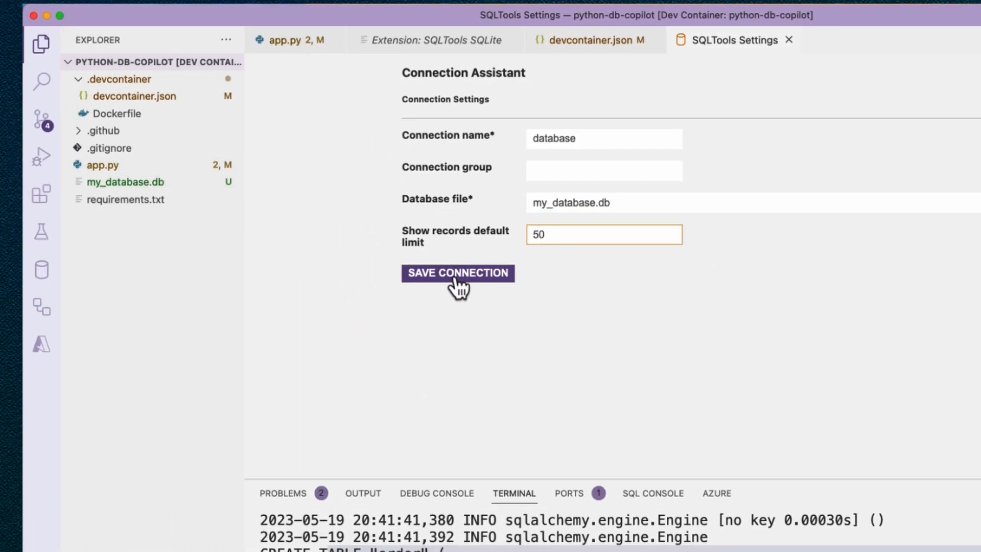
left_click(458, 272)
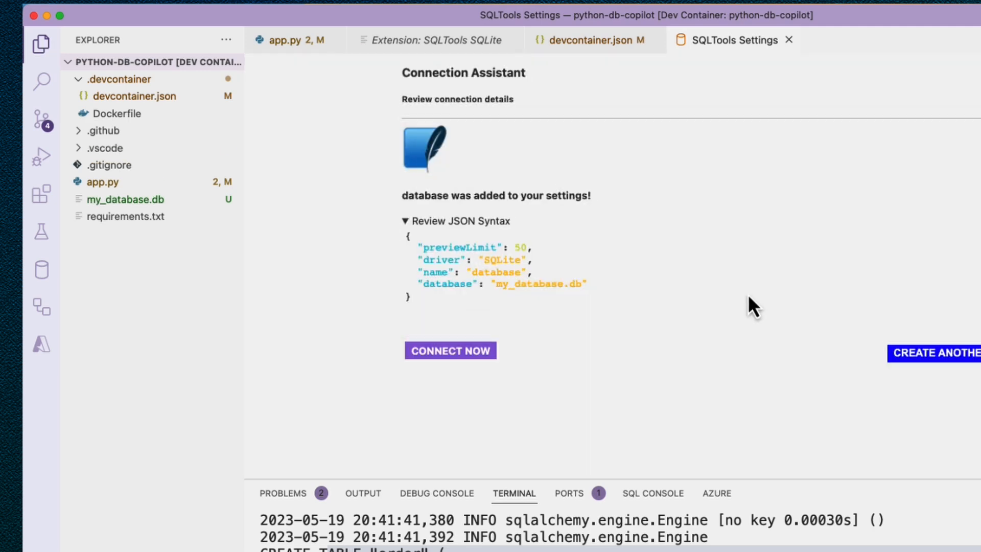
left_click(40, 270)
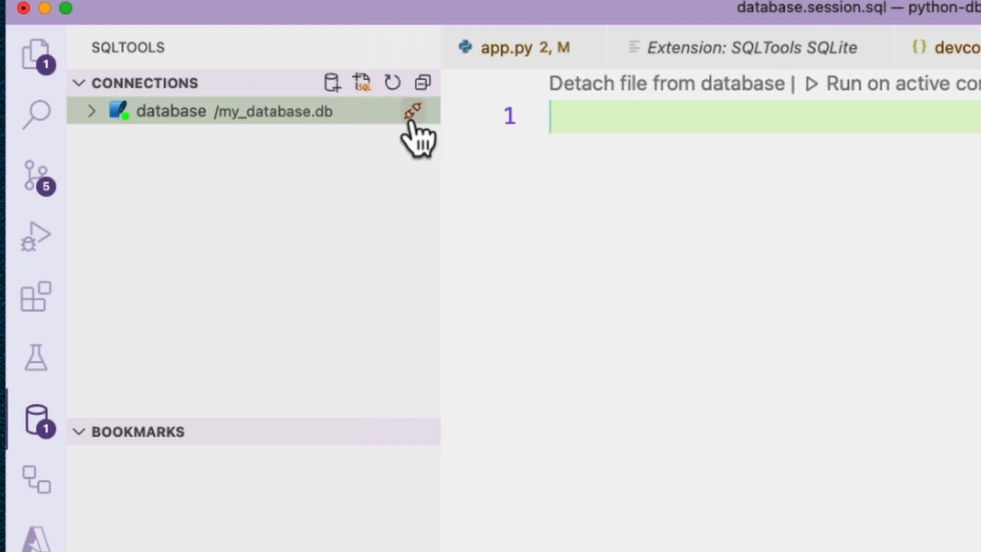
mouse_move(94, 122)
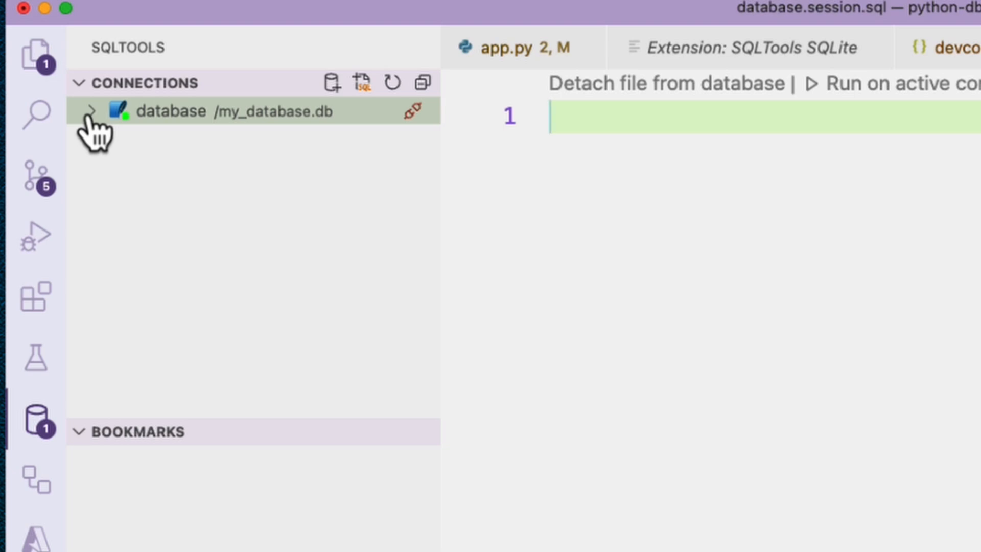
Expand the connection's tables and the columns of credit_card, customer and order
left_click(92, 110)
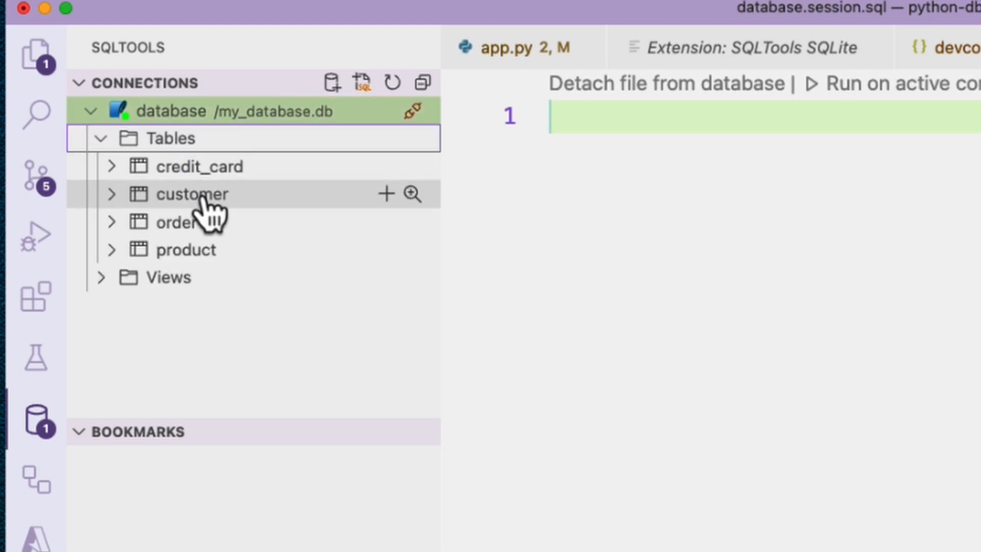
mouse_move(235, 274)
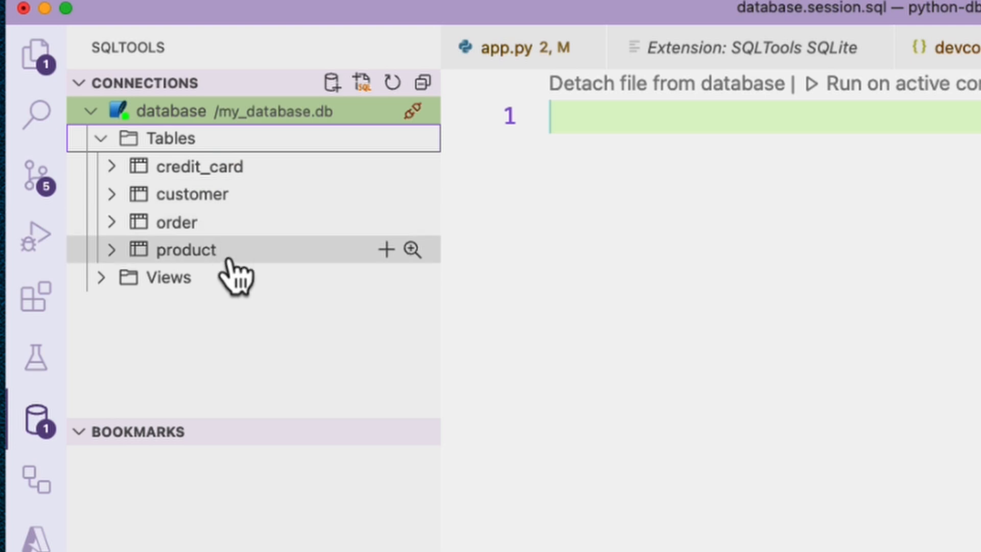
mouse_move(411, 165)
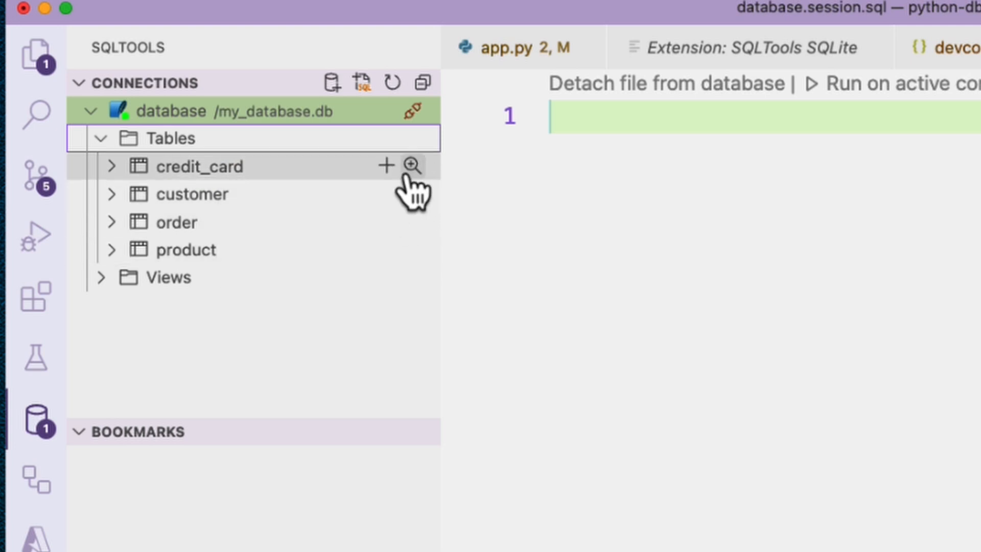
mouse_move(409, 165)
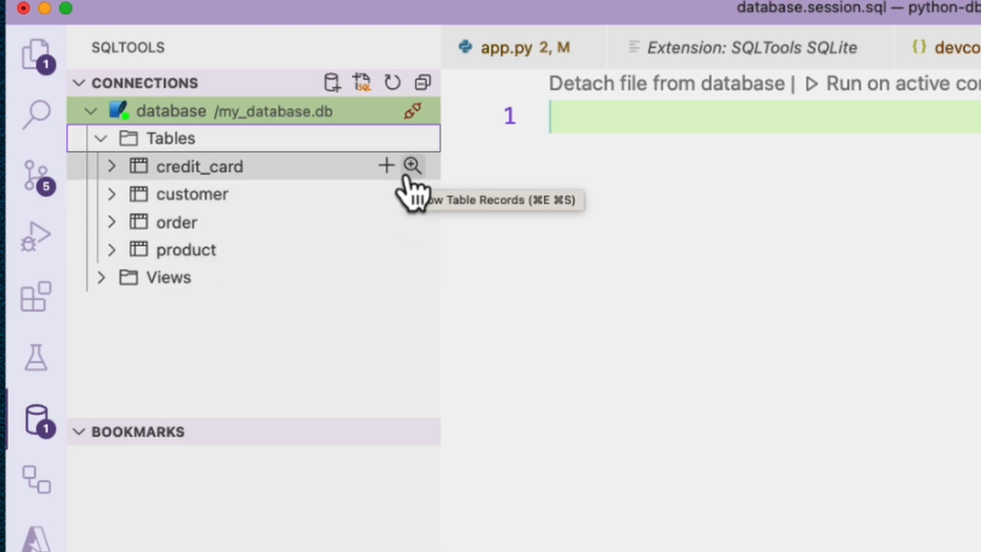
left_click(411, 166)
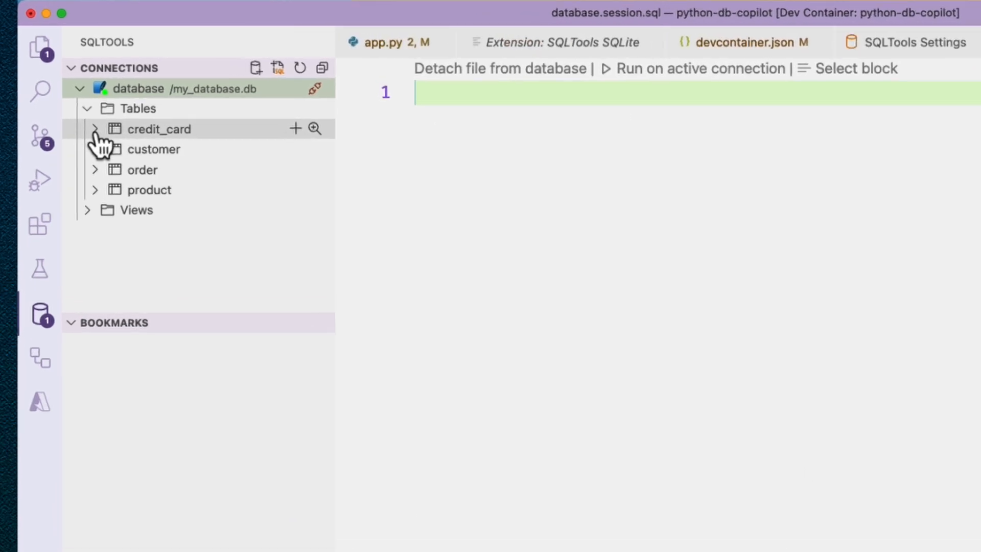
left_click(95, 128)
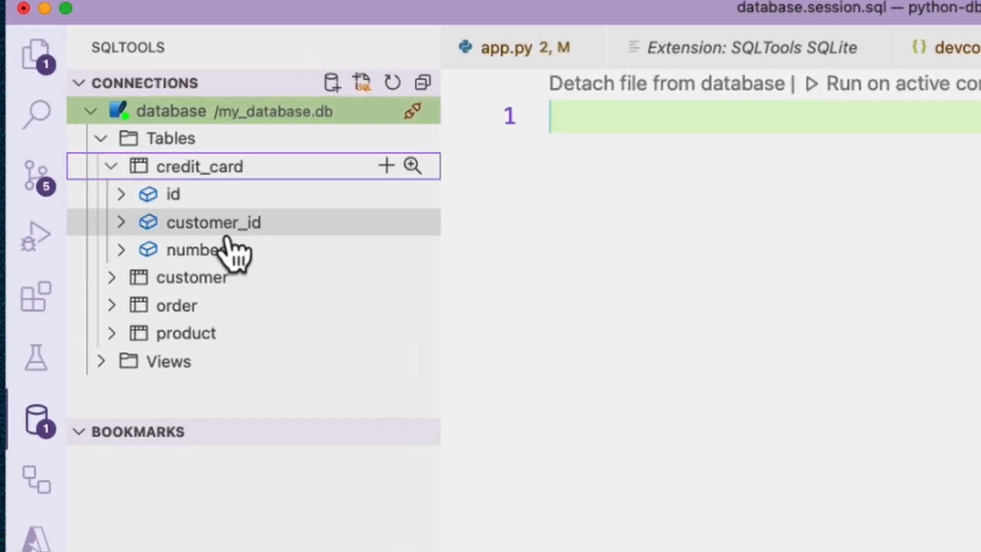
mouse_move(212, 250)
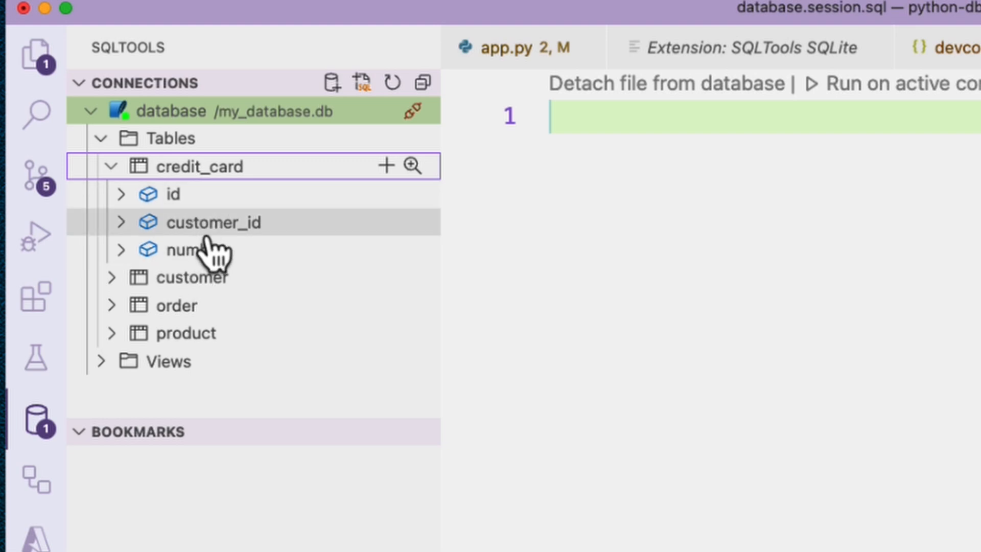
left_click(194, 278)
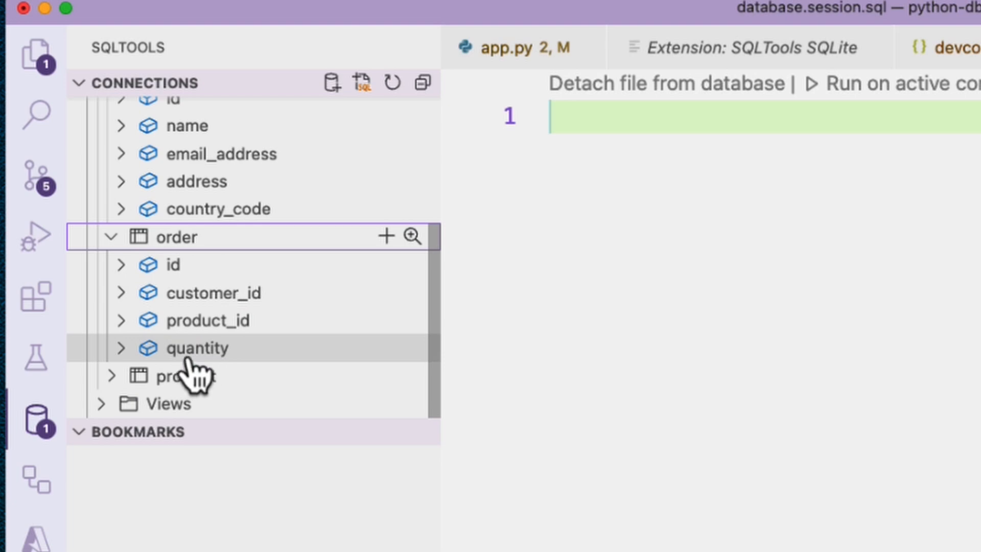
scroll("up", 3)
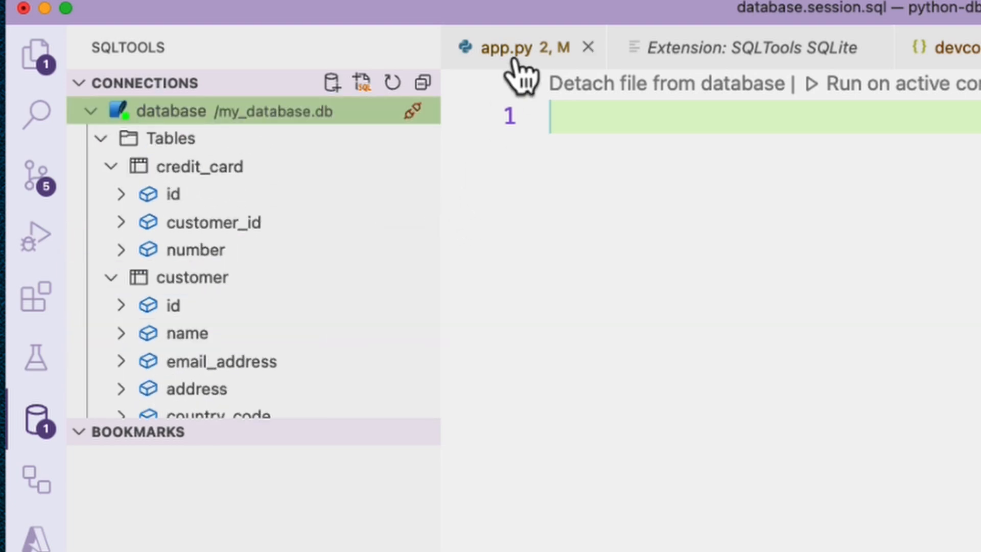
Write a with Session(engine) block linking a Customer to a CreditCard, adding and committing it
left_click(506, 47)
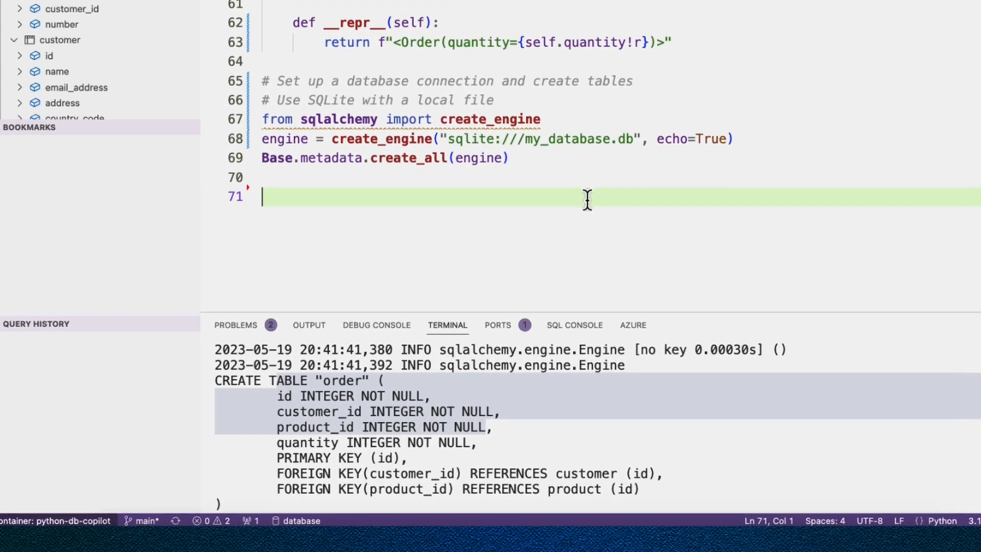
type("with S")
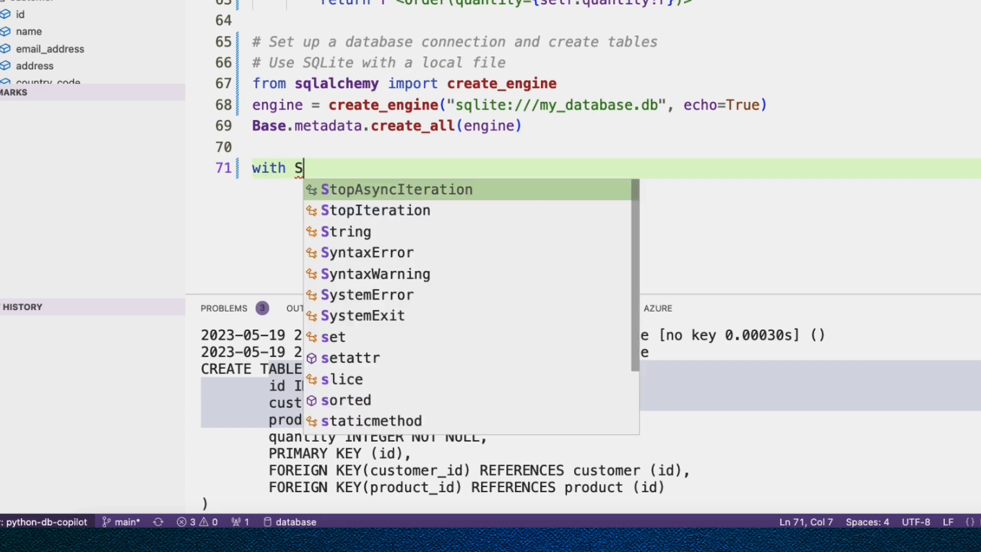
type("ession(engine) as session:")
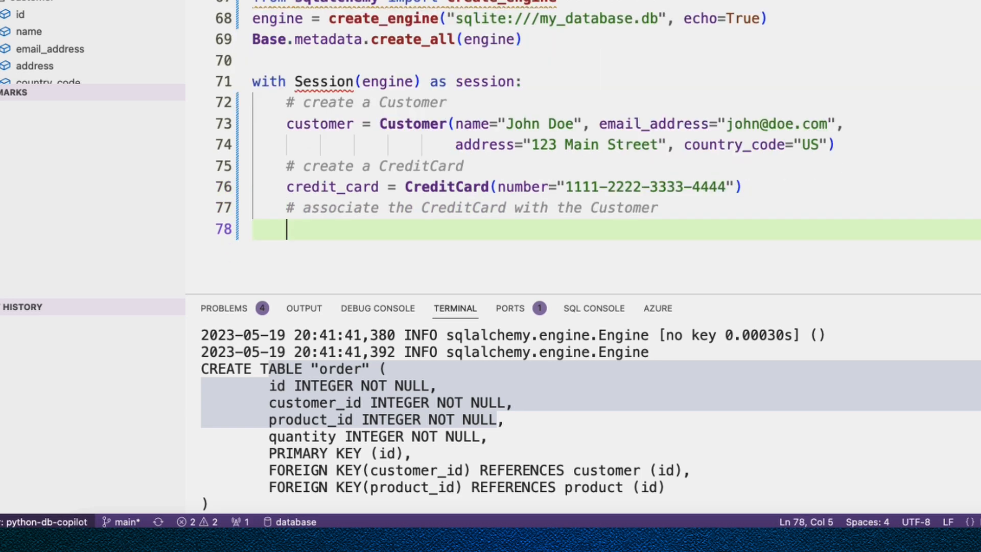
type("customer.credit_card = credit_card")
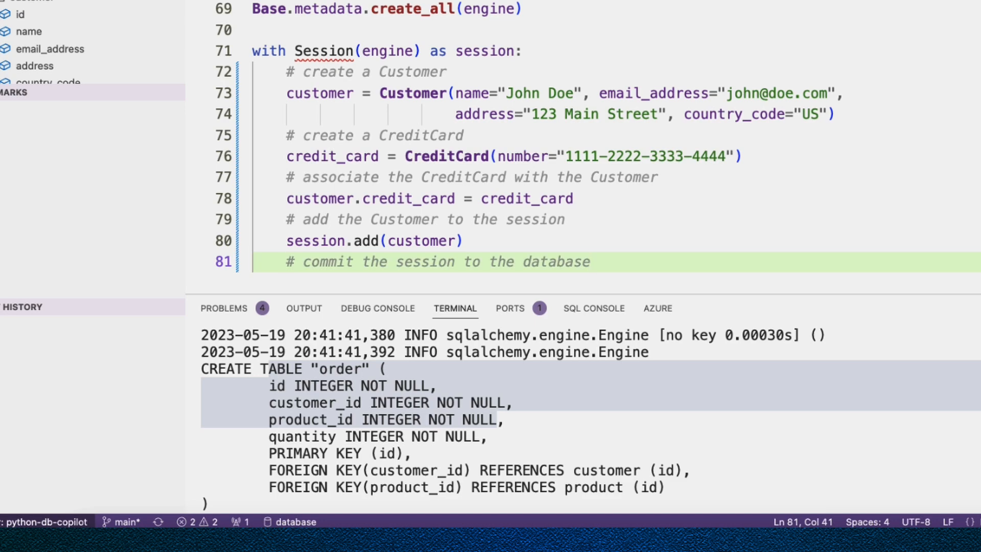
type("session.commit()")
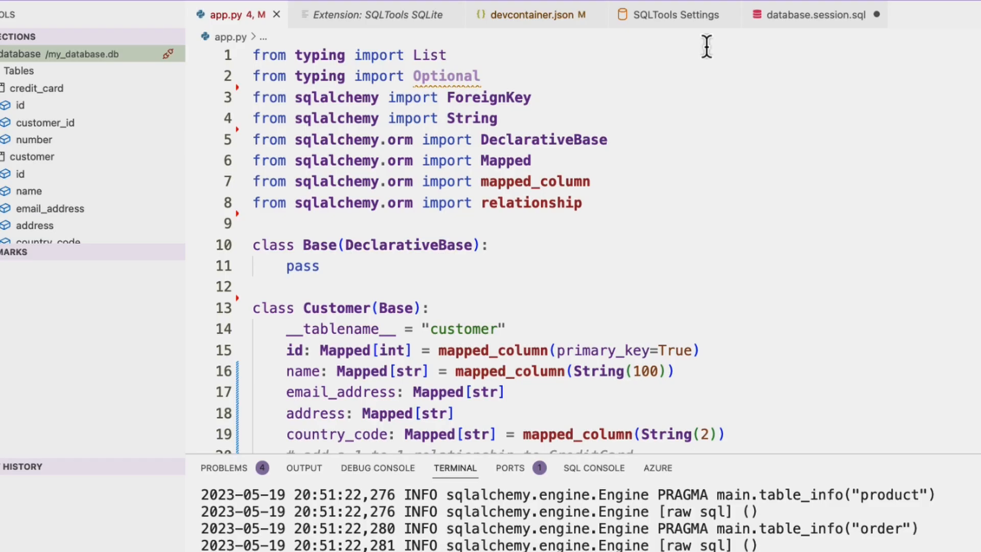
Add Session to the sqlalchemy.orm import and run app.py
type(", Session")
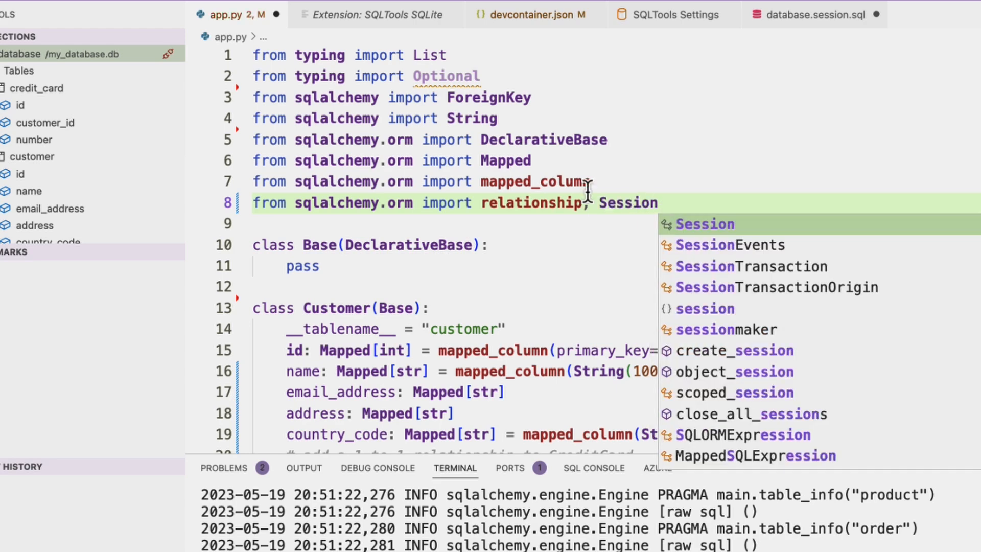
scroll("down", 3)
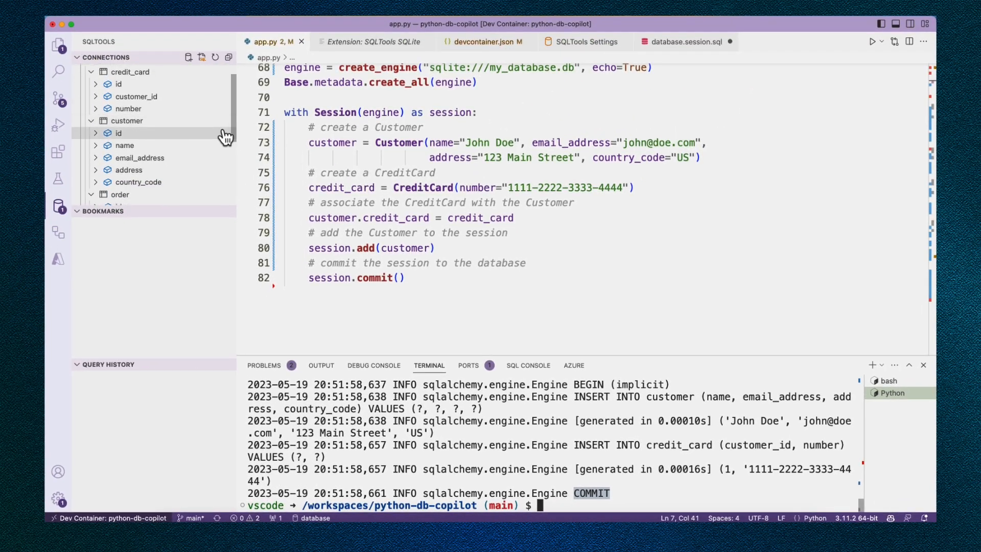
mouse_move(221, 121)
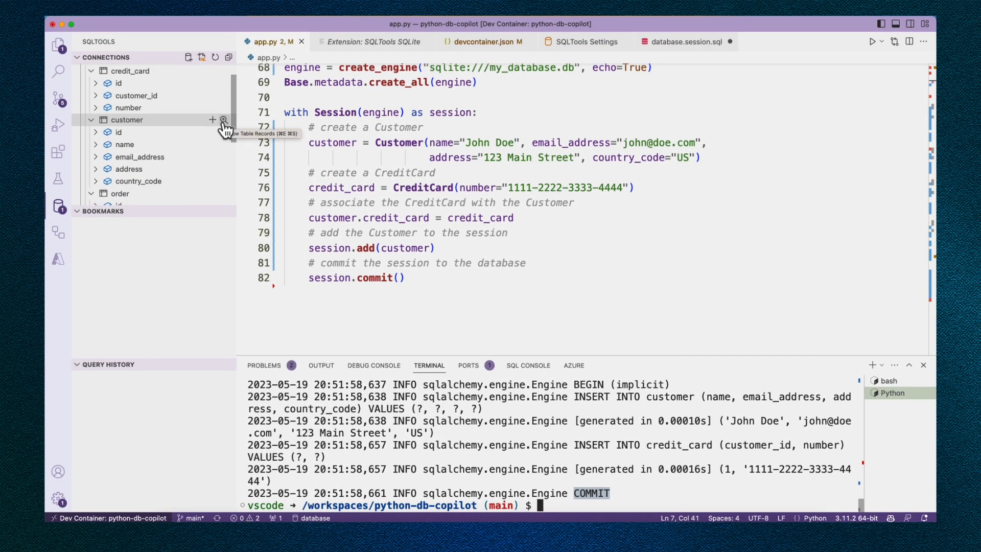
View the customer and credit_card records showing John Doe and his card, then close them
left_click(223, 119)
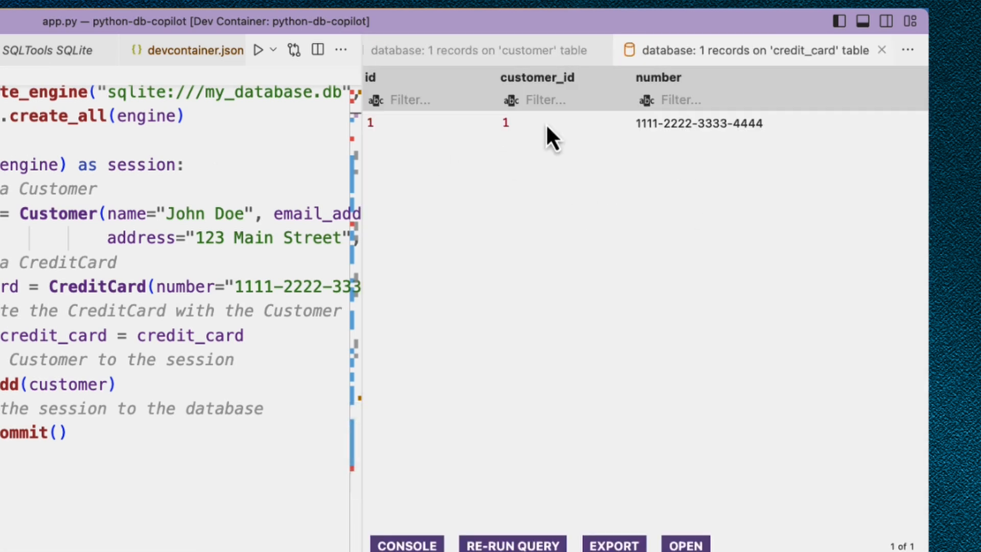
mouse_move(542, 141)
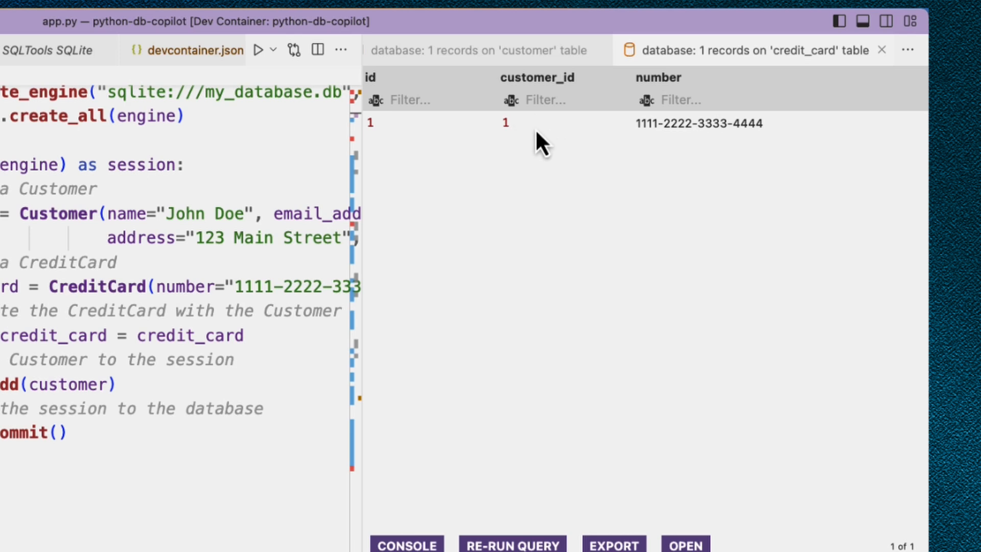
left_click(485, 50)
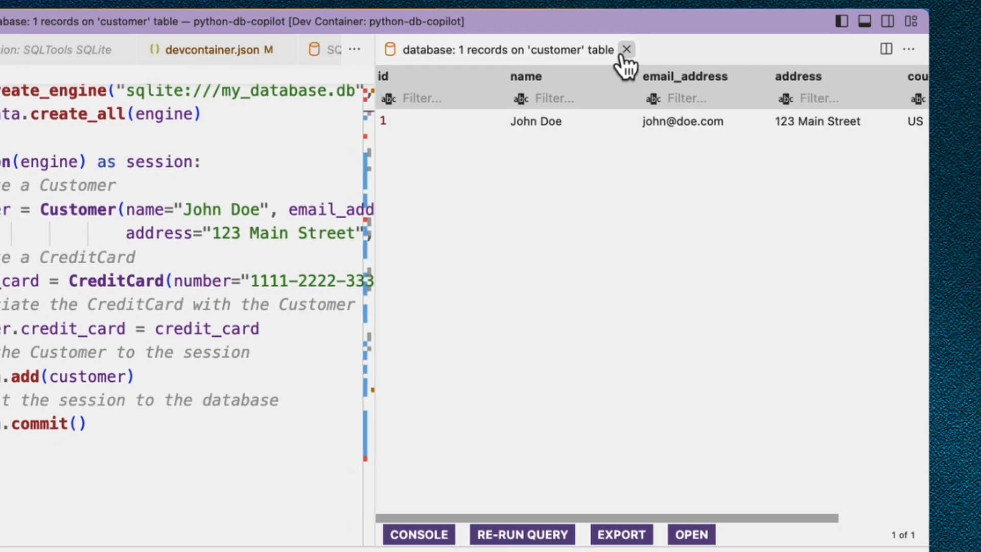
left_click(626, 49)
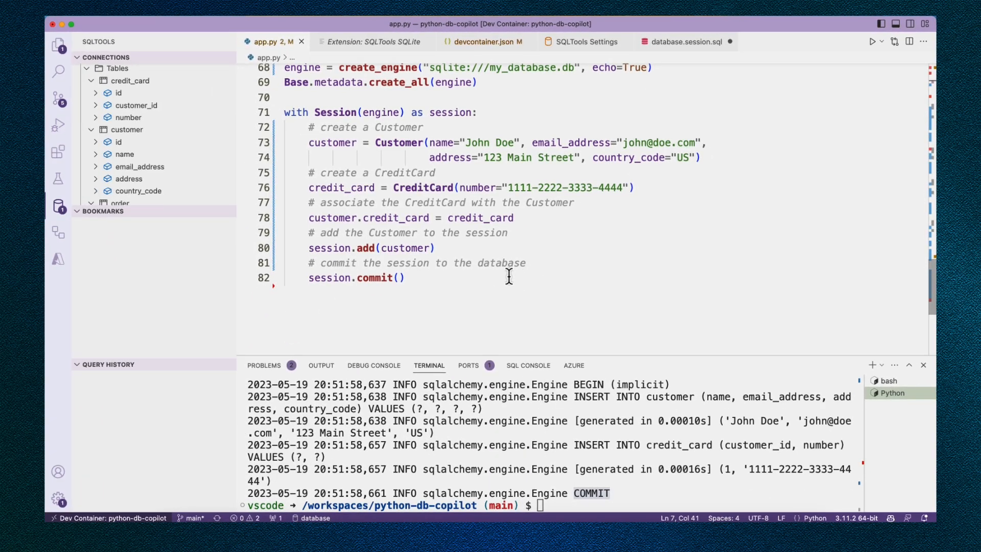
mouse_move(500, 279)
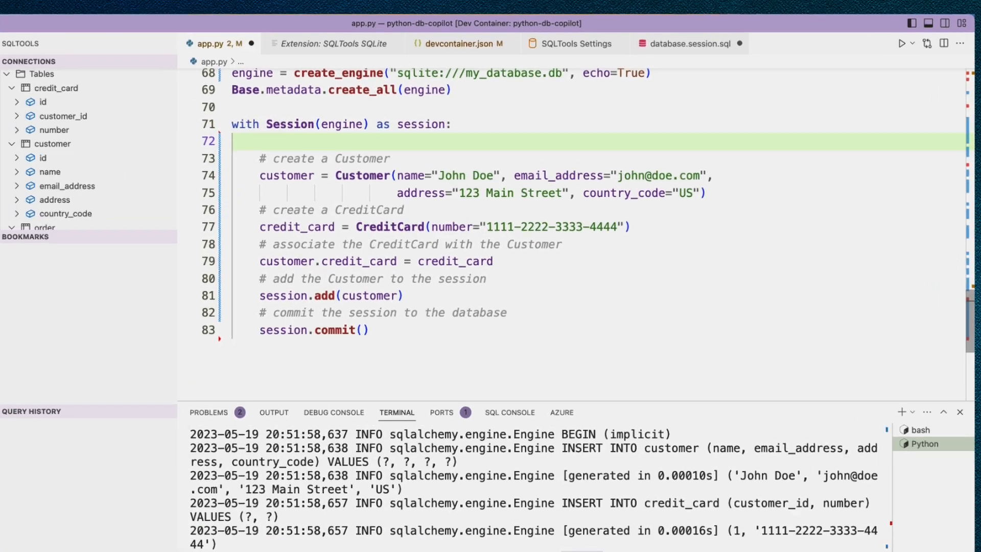
Replace the John Doe insert with a loop inserting 10 products
type("# insert 10 products")
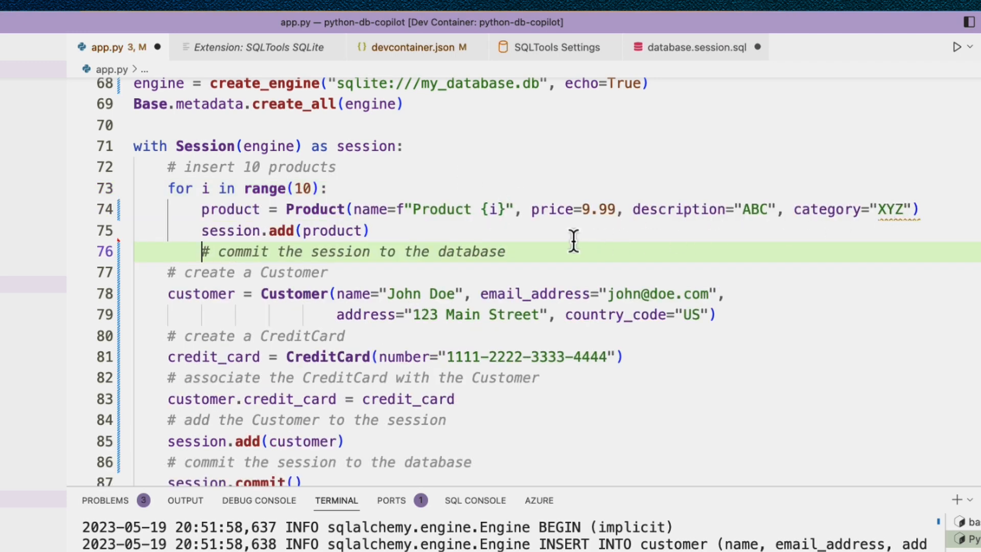
mouse_move(548, 243)
type("session.commit()")
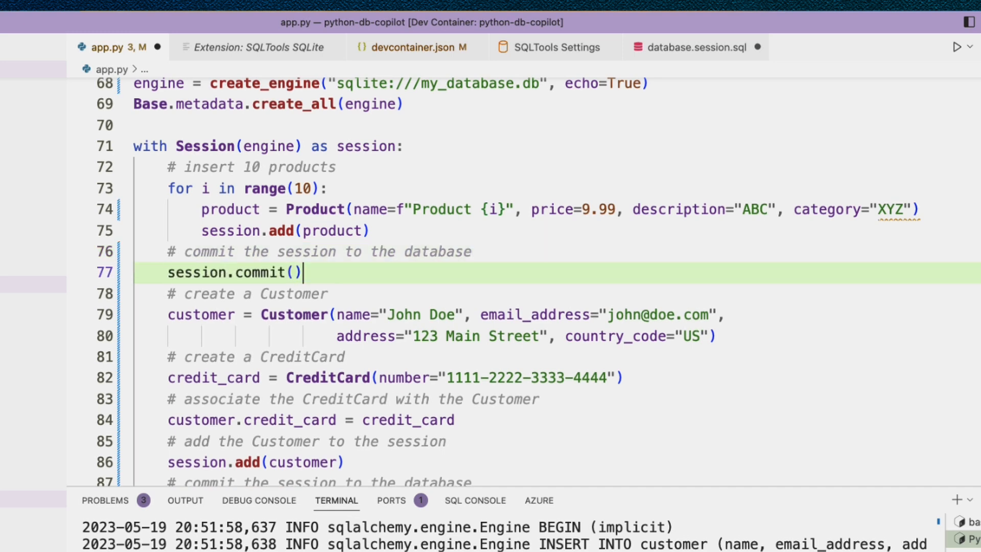
scroll("down", 3)
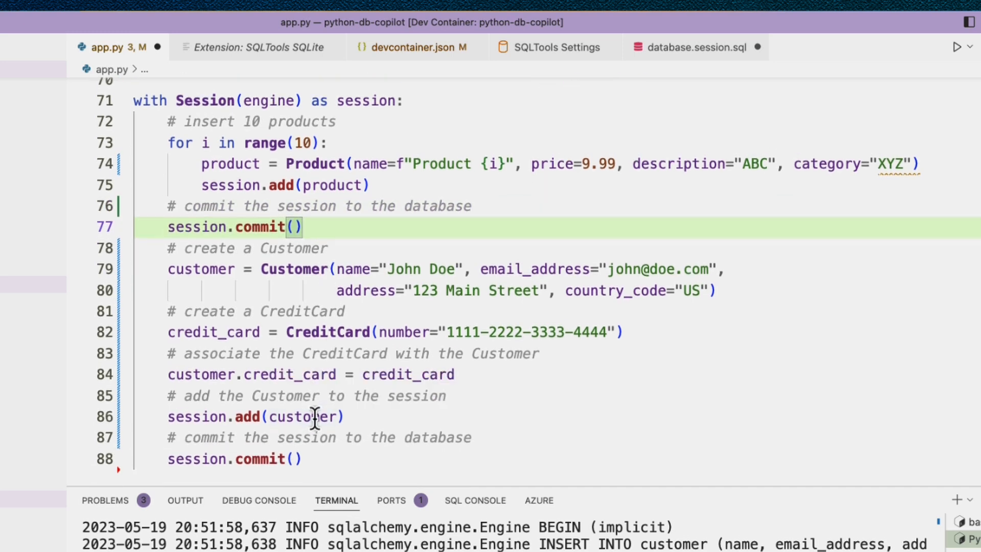
scroll("up", 3)
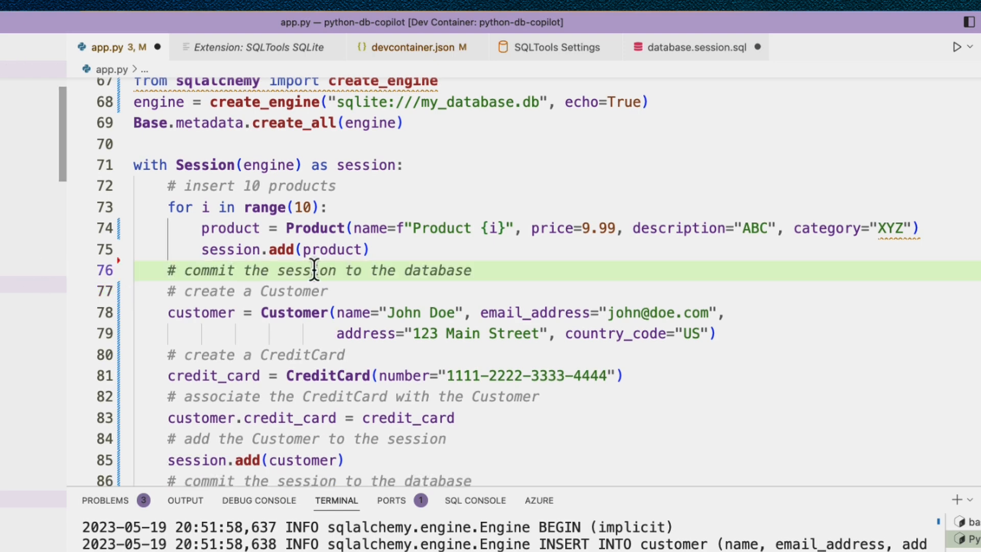
left_click(188, 270)
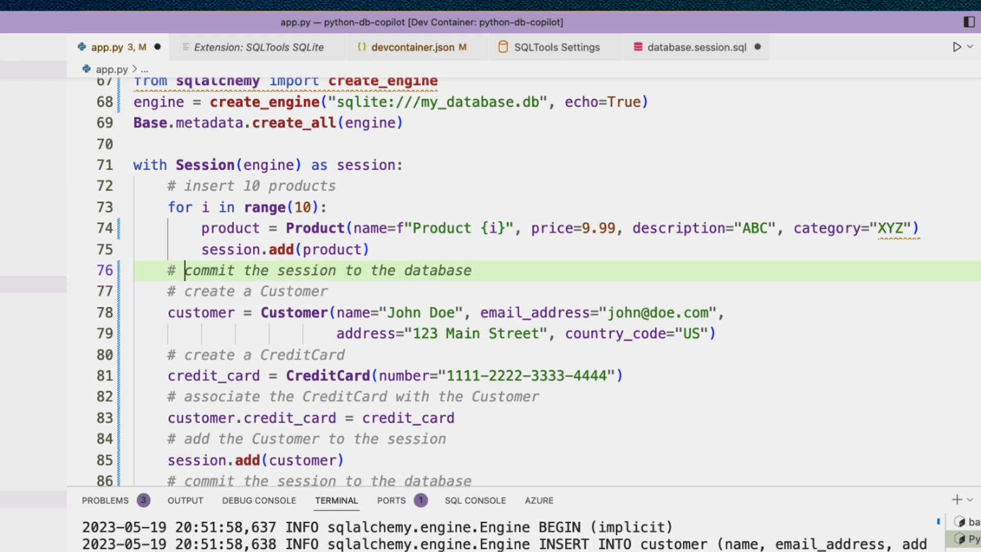
type("# create 10 customers")
type("for i in range(10):")
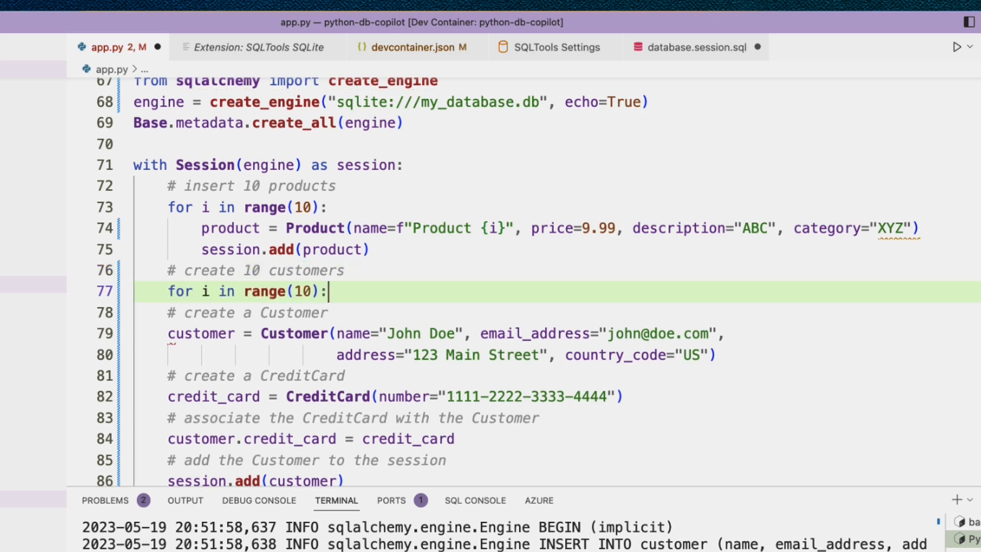
key("enter")
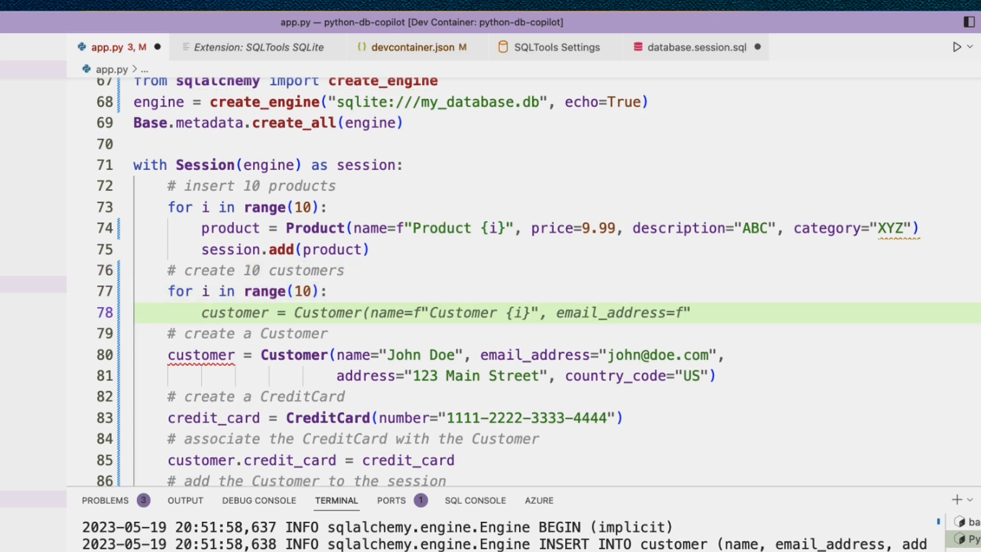
type("email{i}@do")
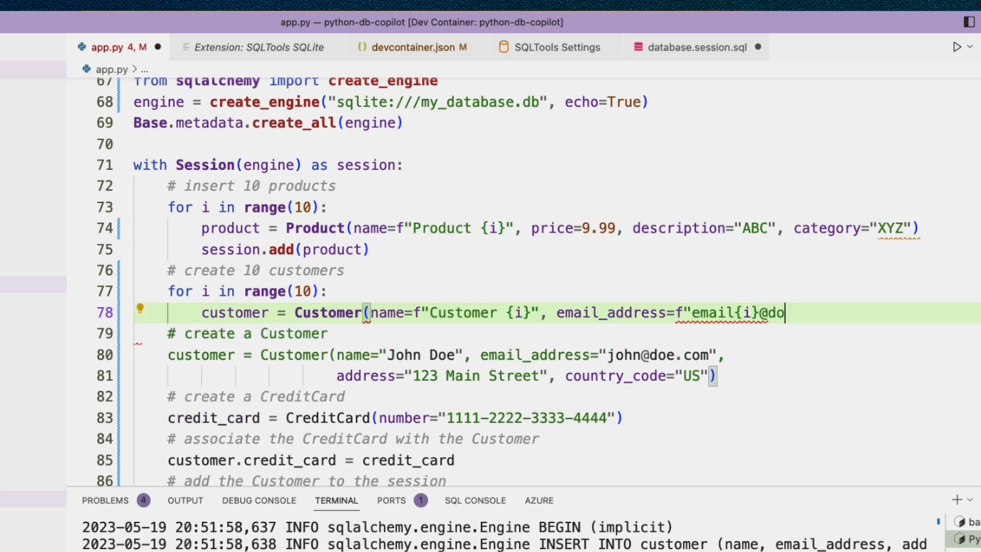
type("main.com\",")
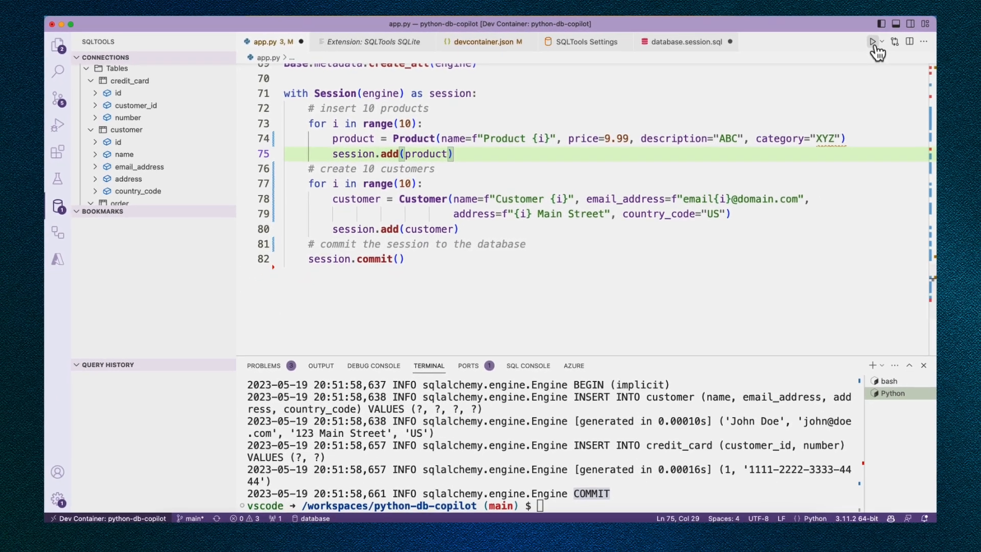
Run app.py and check the product table holds Product 0–9
left_click(871, 41)
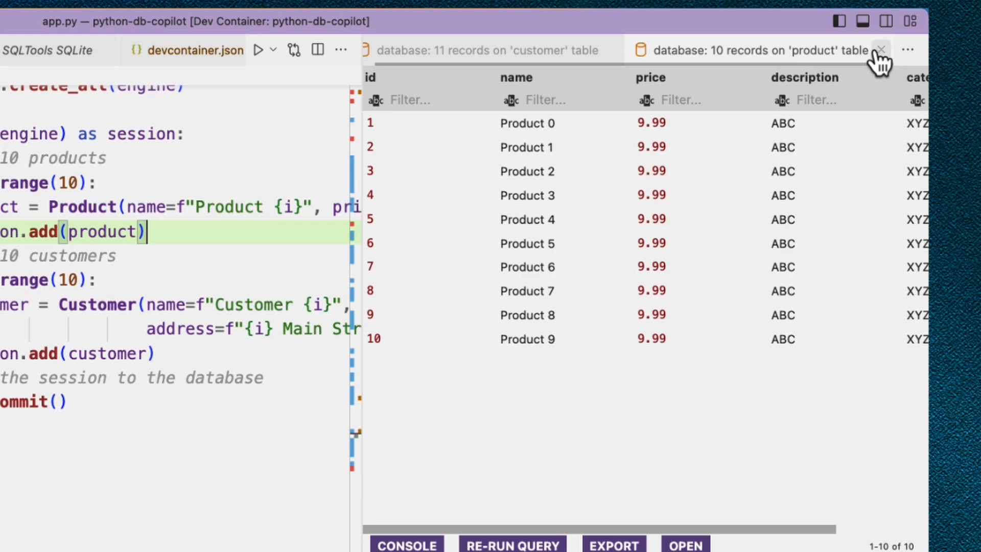
left_click(879, 51)
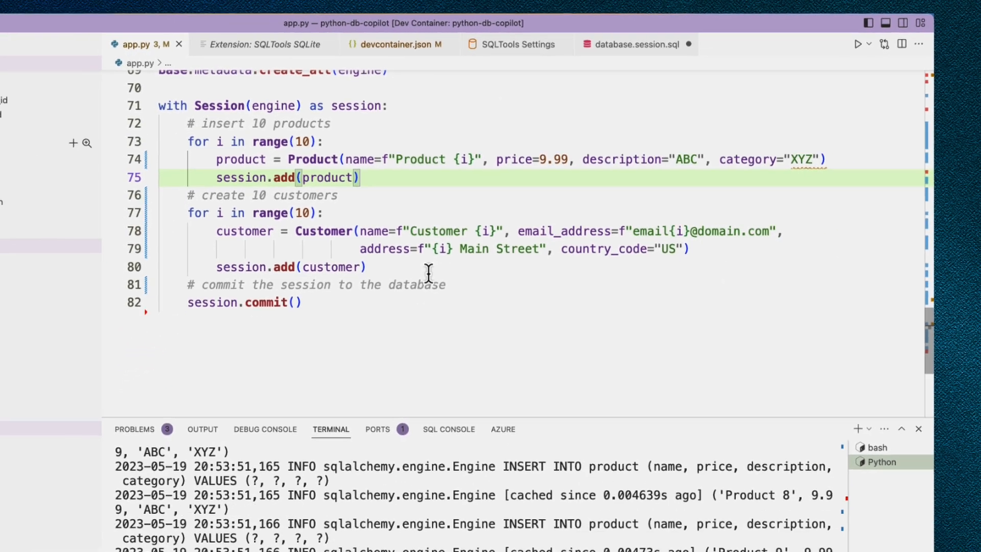
left_click(58, 205)
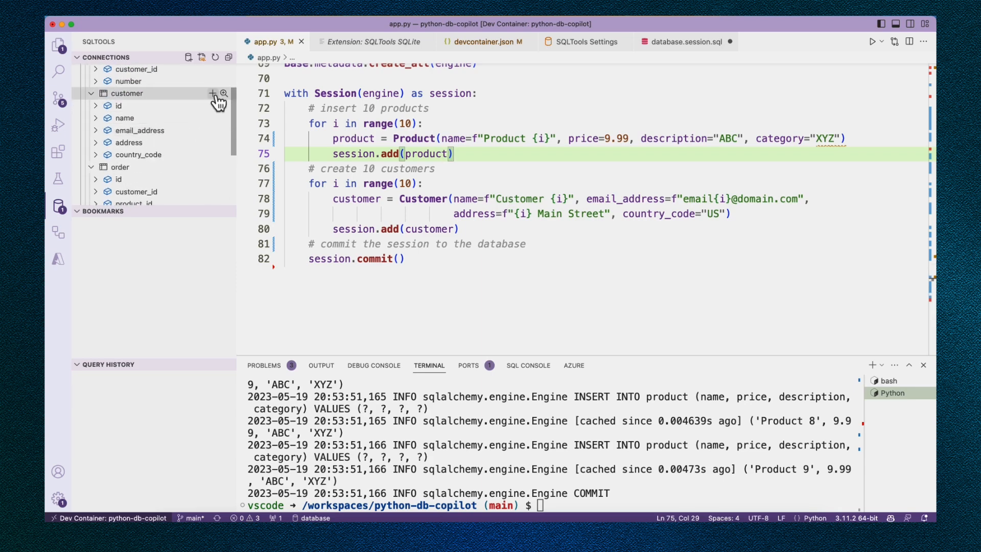
Check the customer table shows Customer 0–9 alongside John Doe, then close the results
left_click(228, 93)
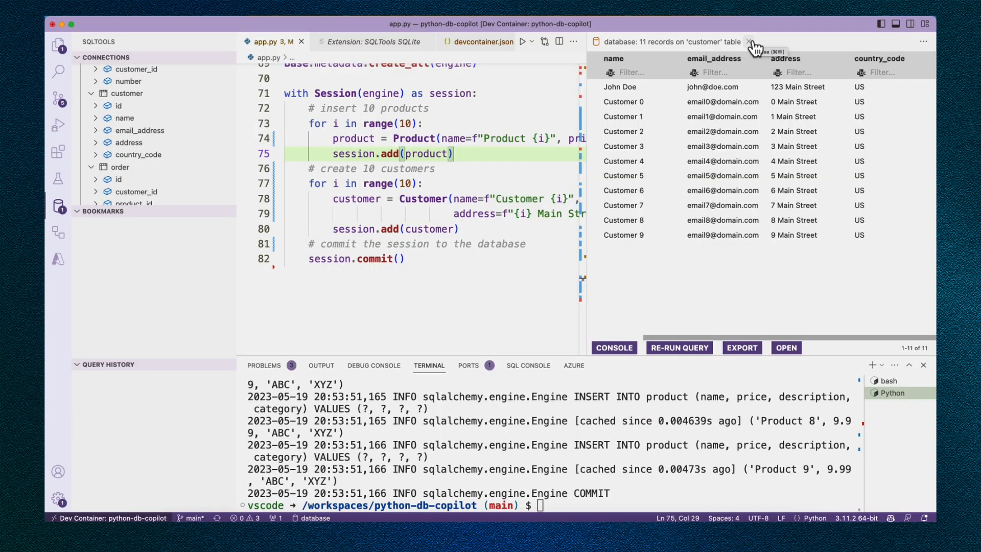
left_click(747, 42)
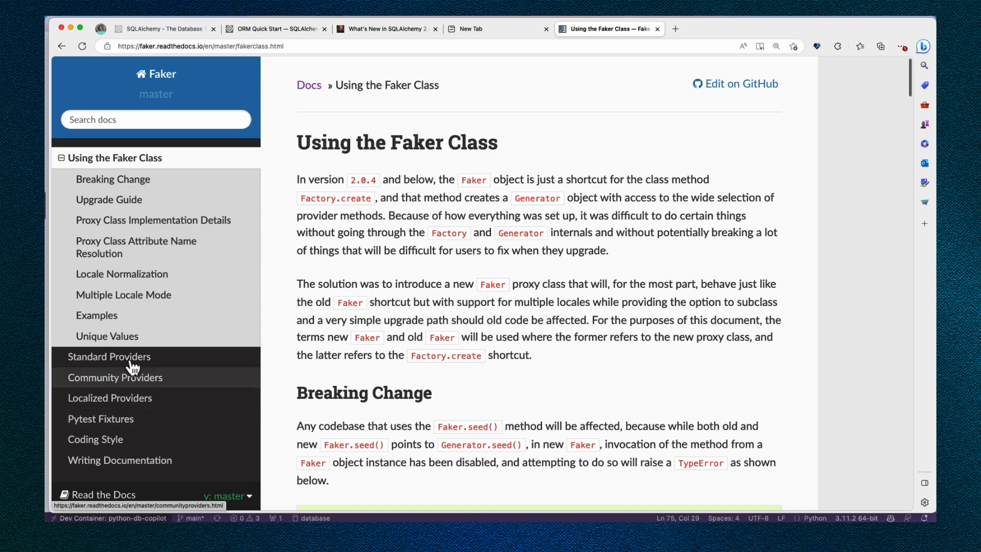
Browse Faker's Standard Providers page listing address, credit_card, person and phone_number providers
left_click(108, 357)
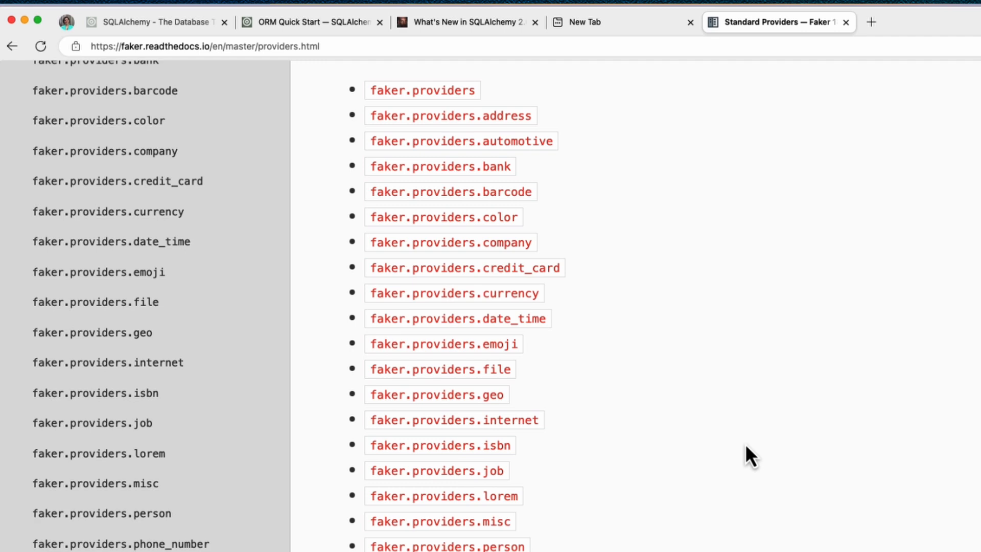
scroll("down", 3)
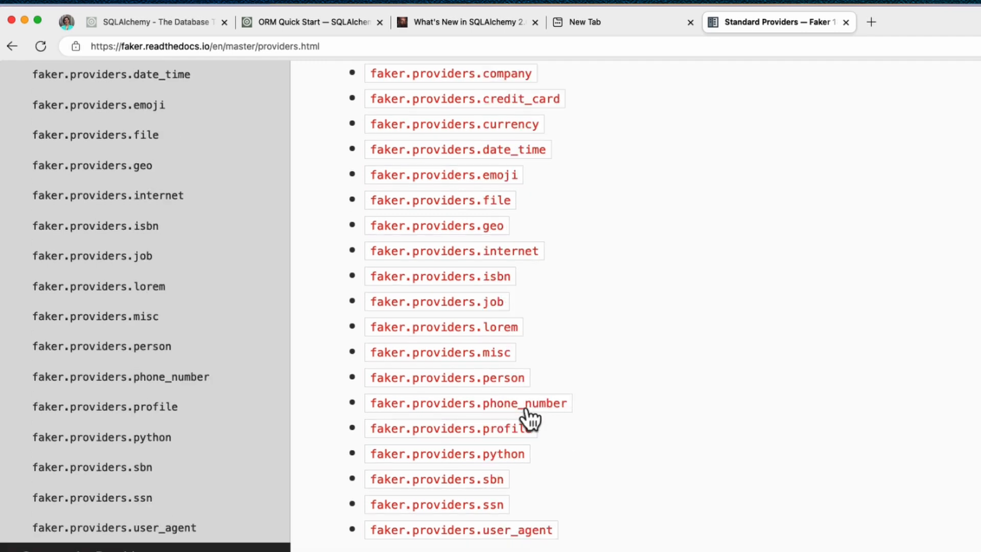
mouse_move(657, 410)
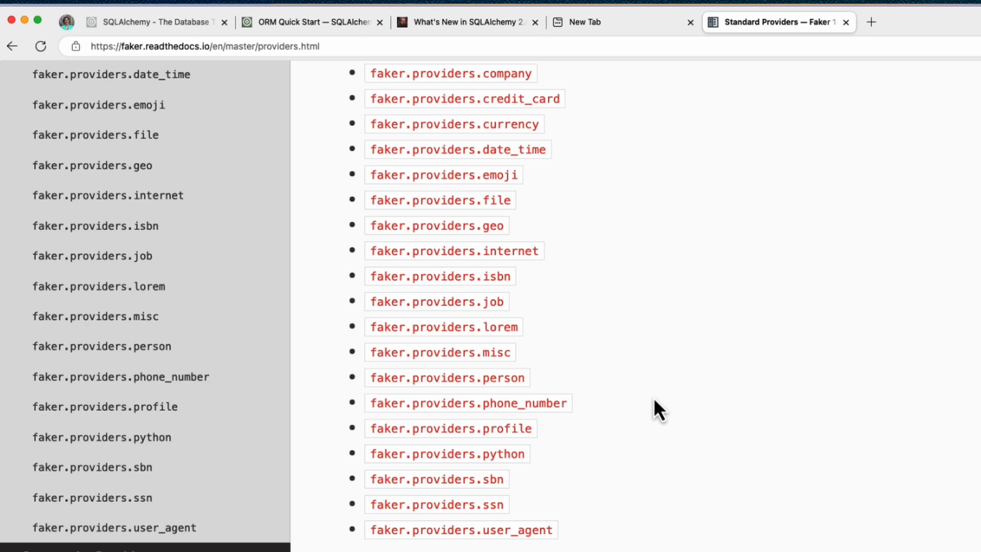
mouse_move(637, 441)
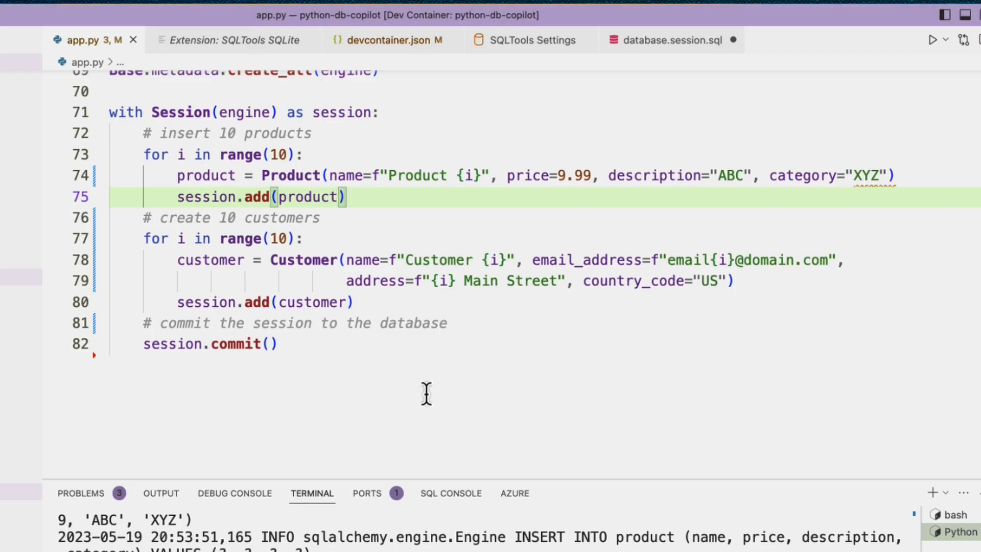
Add 'from faker import Faker' and a Faker instance with locales such as en_US, de_DE, ja_JP and en_AU
type("fr")
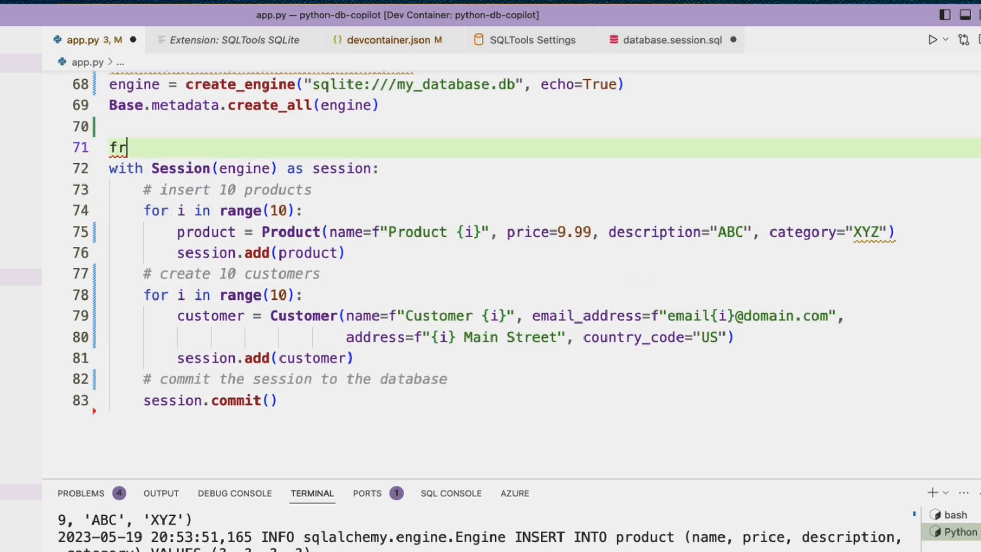
type("om faker import Faker")
type("fake = Faker()")
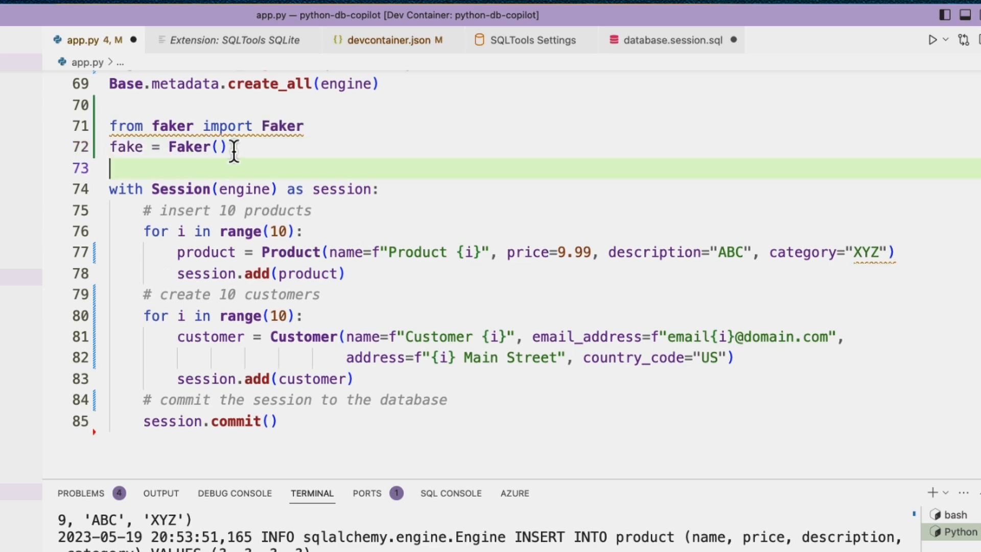
left_click(219, 147)
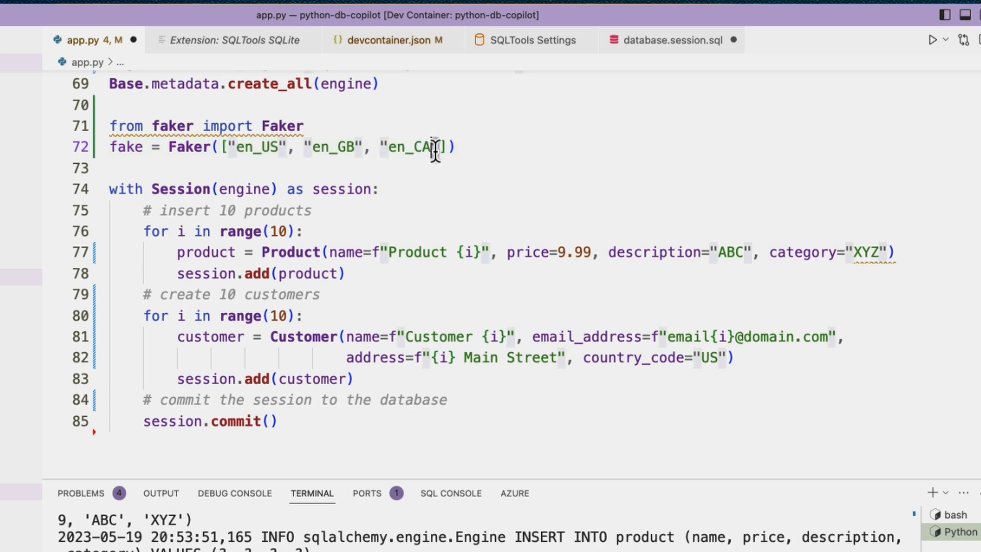
type(", \"en_AU\"")
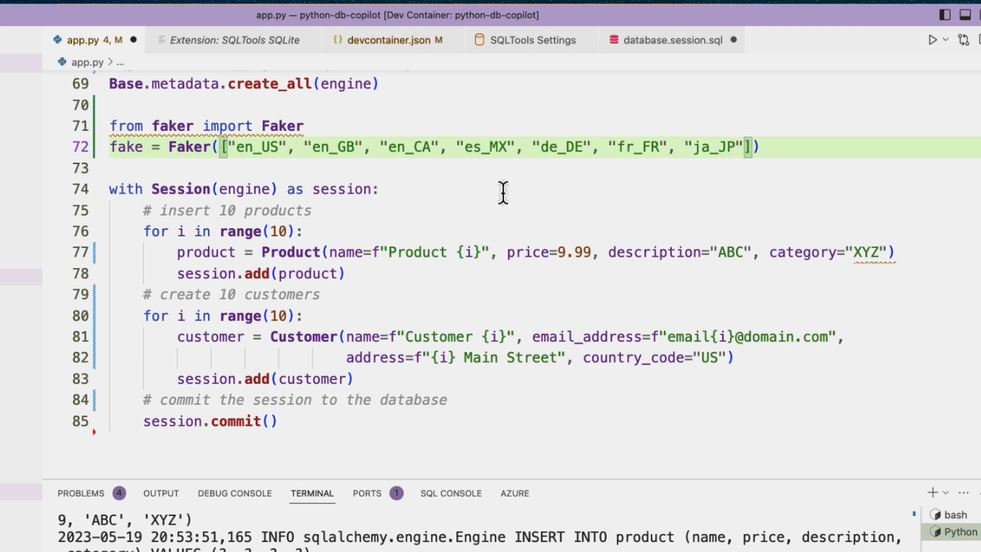
mouse_move(773, 149)
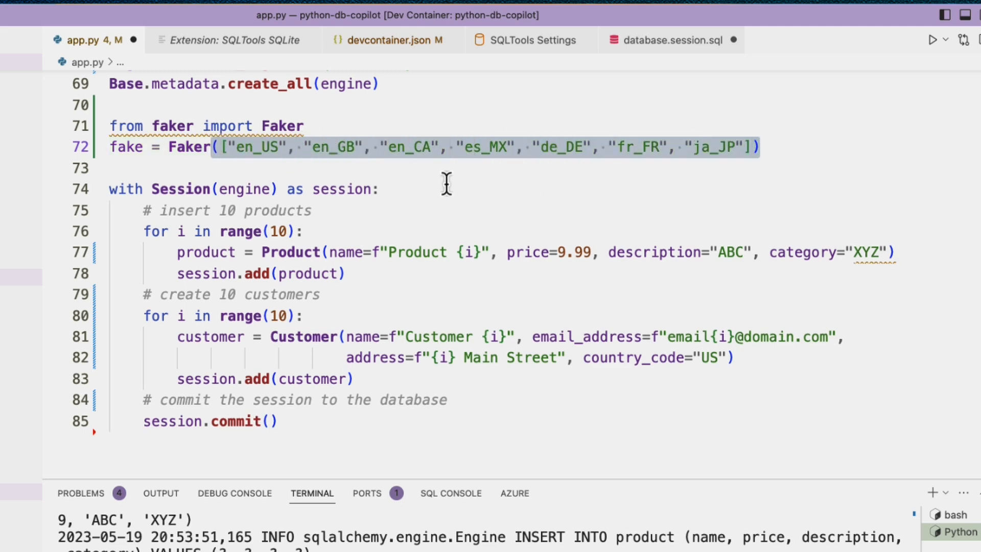
mouse_move(437, 199)
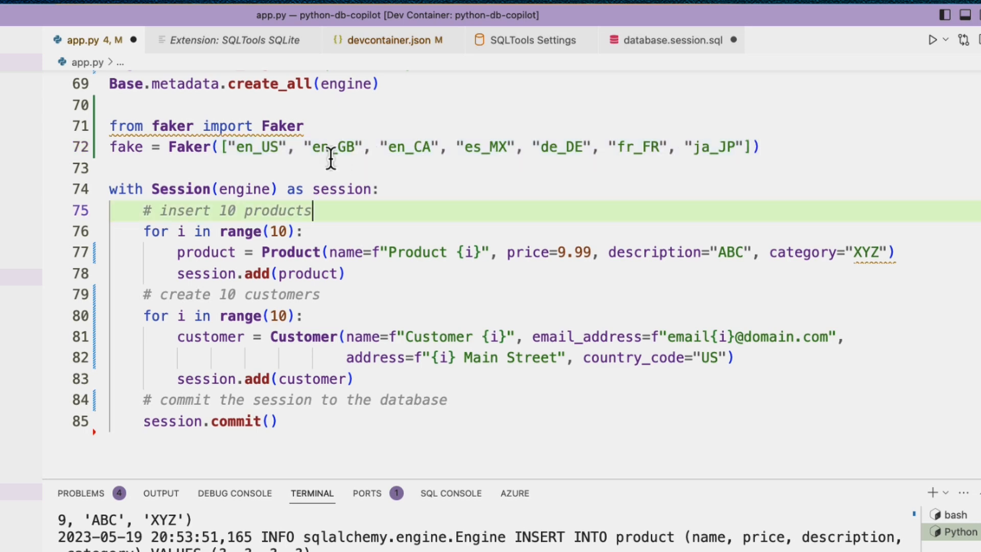
Replace customer placeholders with fake name, email, address and country_code=fake.country_code()
scroll("up", 3)
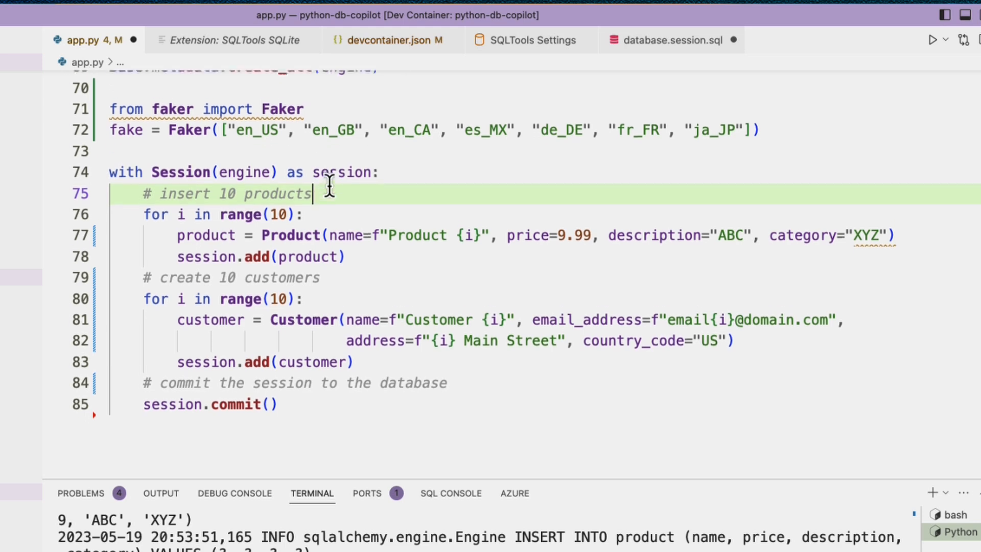
scroll("up", 3)
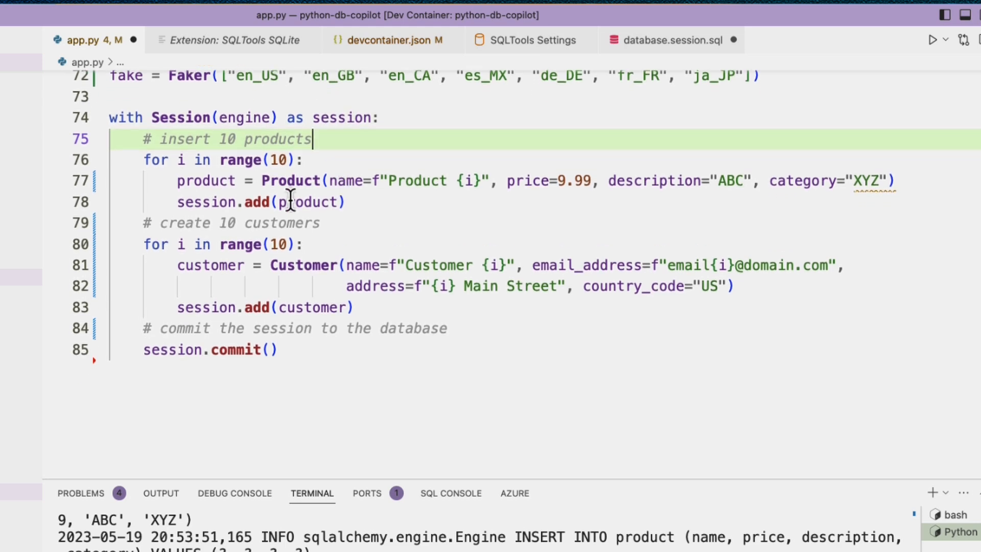
mouse_move(341, 181)
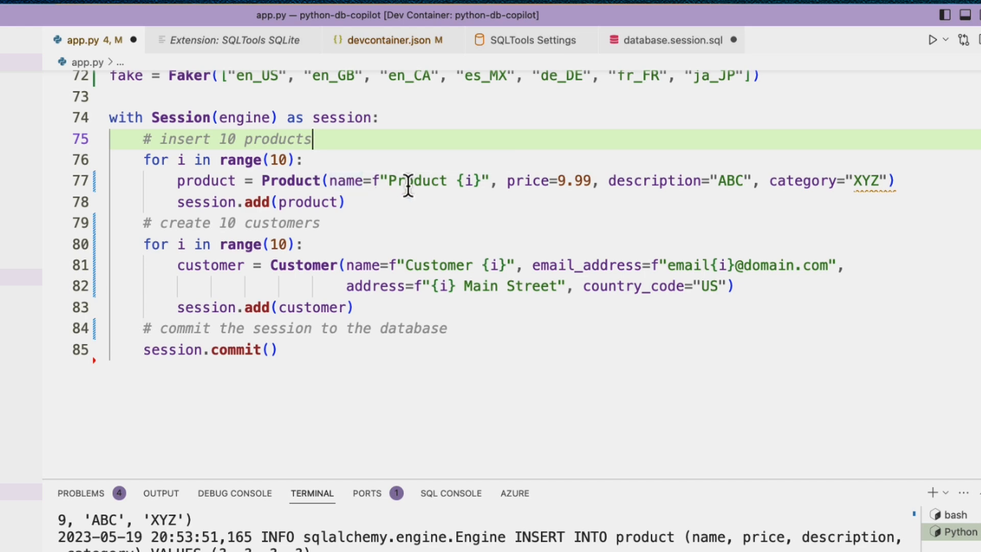
mouse_move(509, 265)
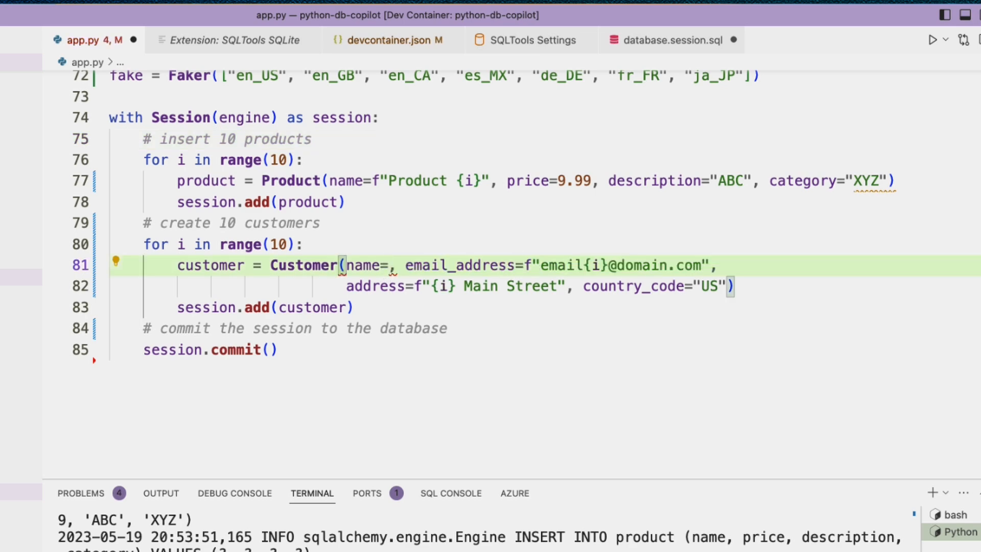
type("fake.address")
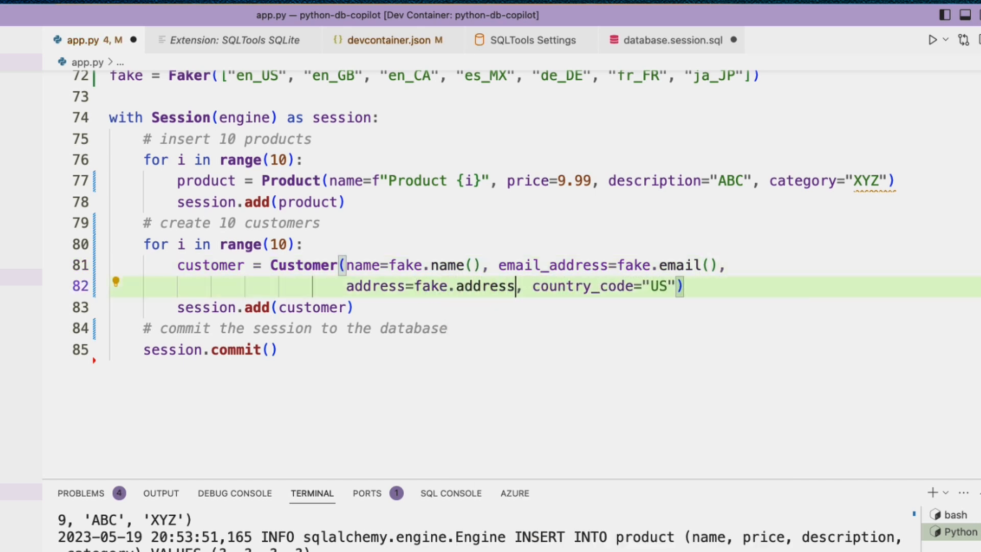
type("fake.cou")
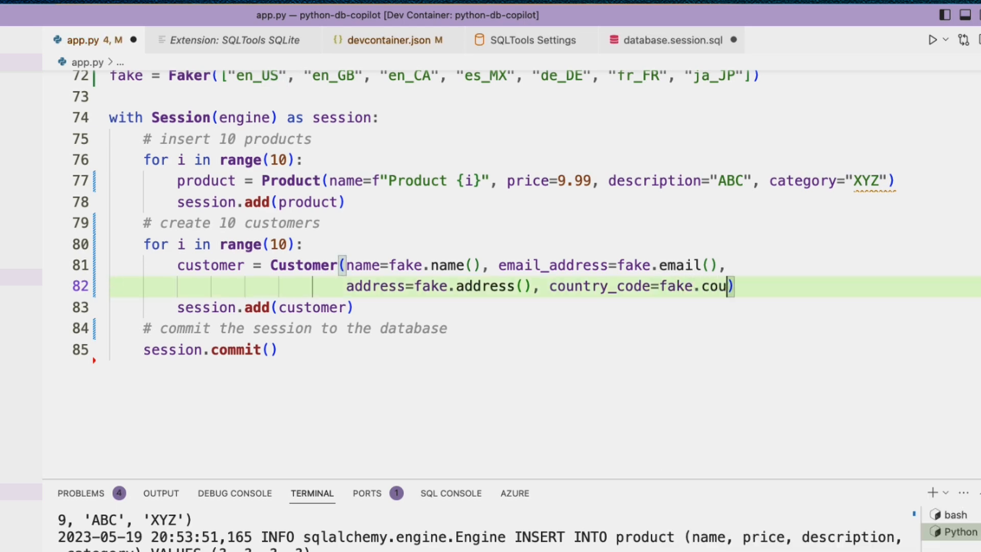
type("ntry_code()")
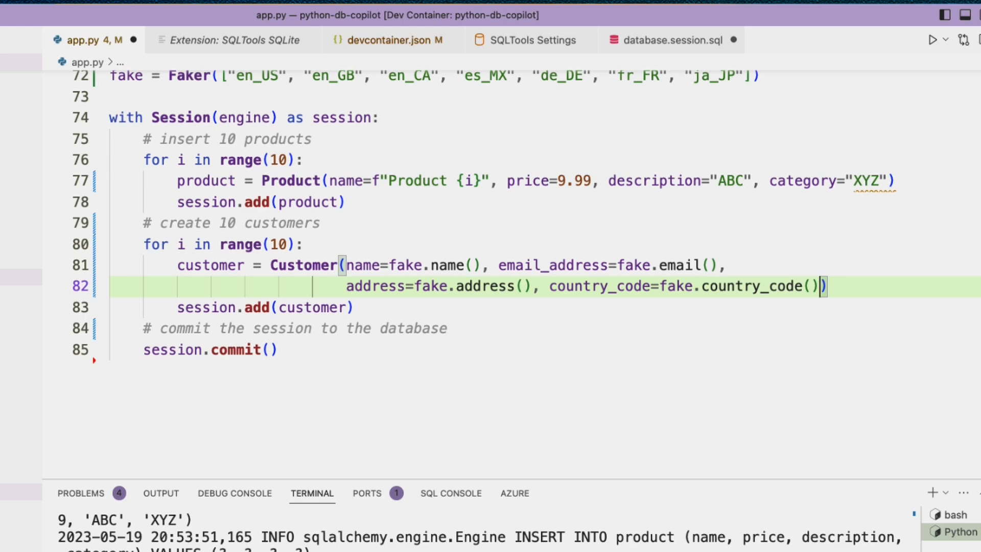
mouse_move(542, 270)
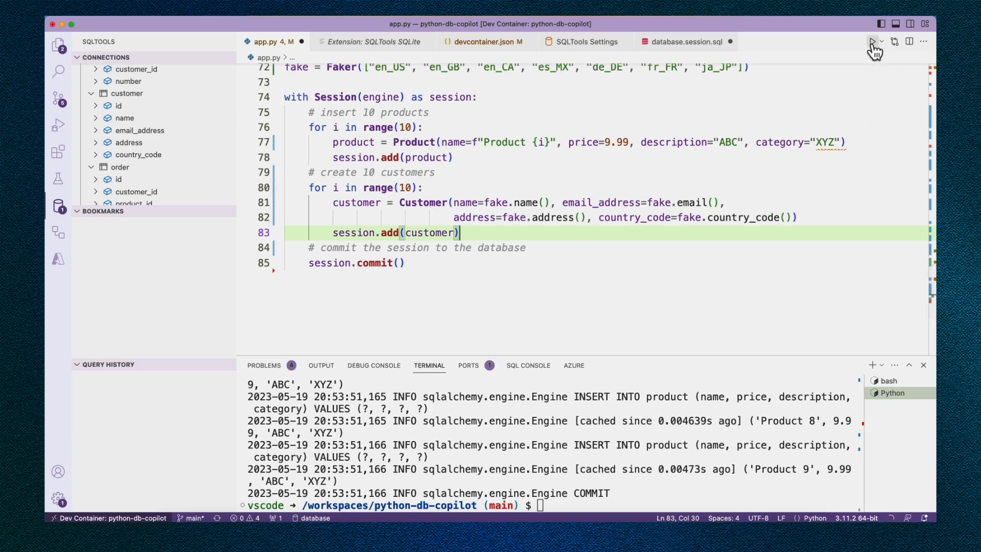
Run the seeding script and review the 21 international customer records, raising the loop to 100
left_click(871, 41)
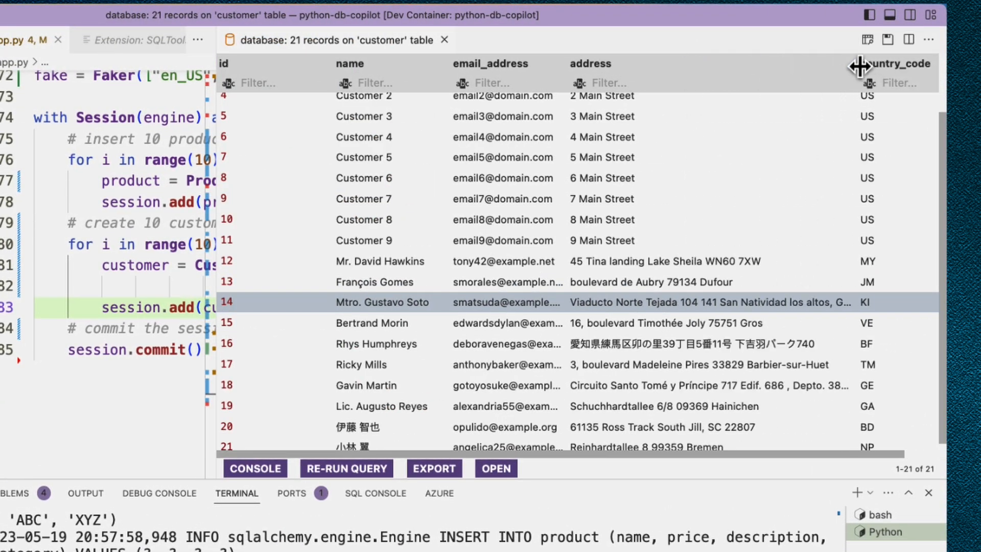
scroll("down", 3)
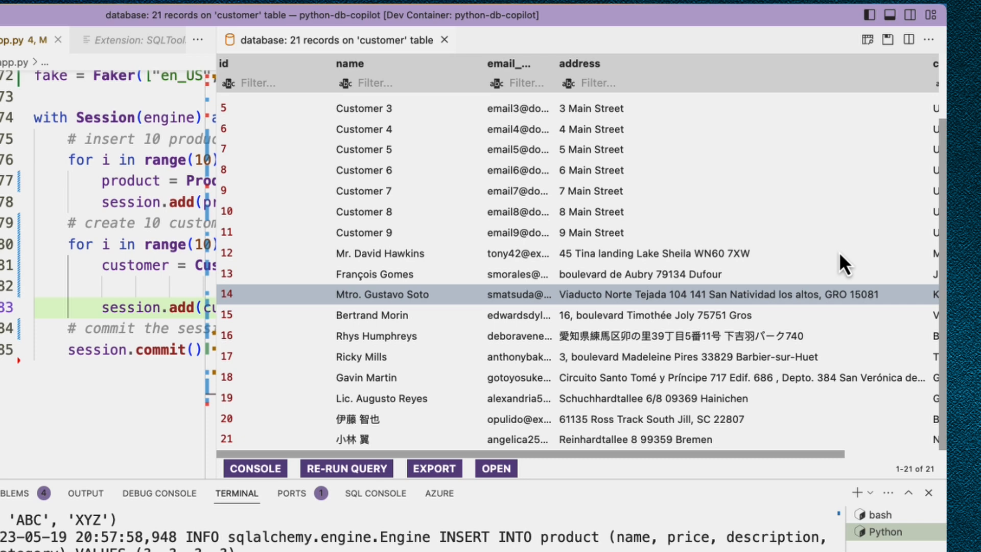
scroll("up", 3)
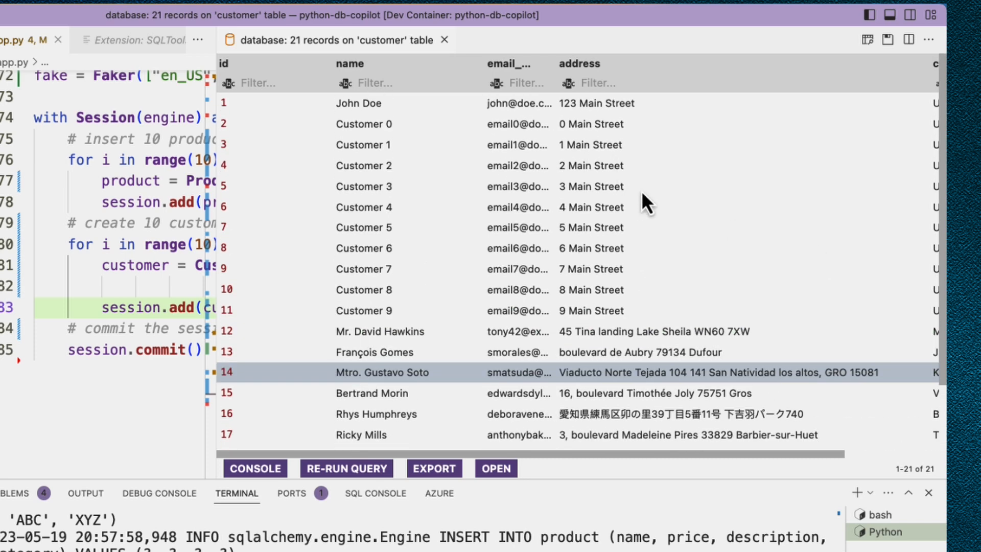
scroll("down", 3)
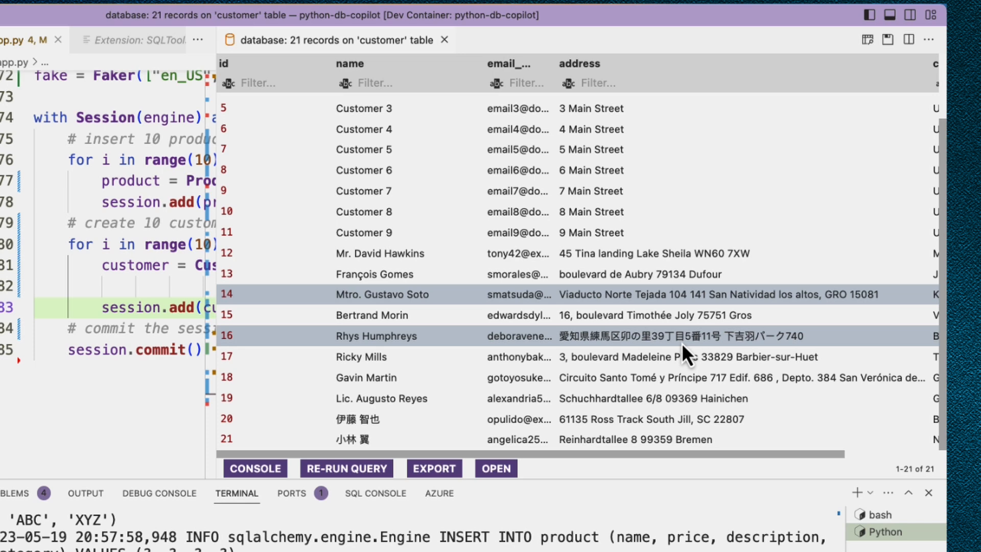
scroll("right", 3)
type("0")
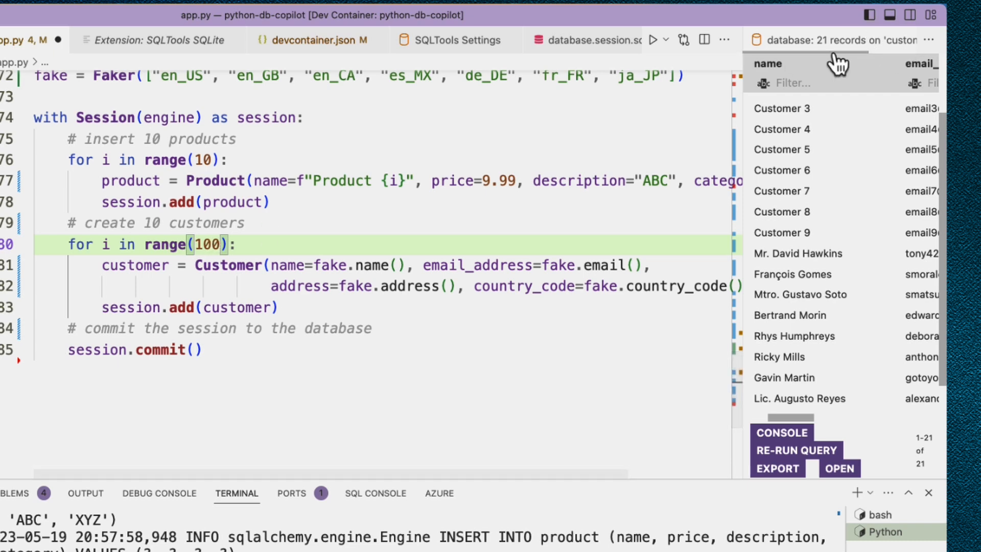
Comment the loop: create 100 orders inserting a random product ID using their credit card
left_click(159, 222)
type("0")
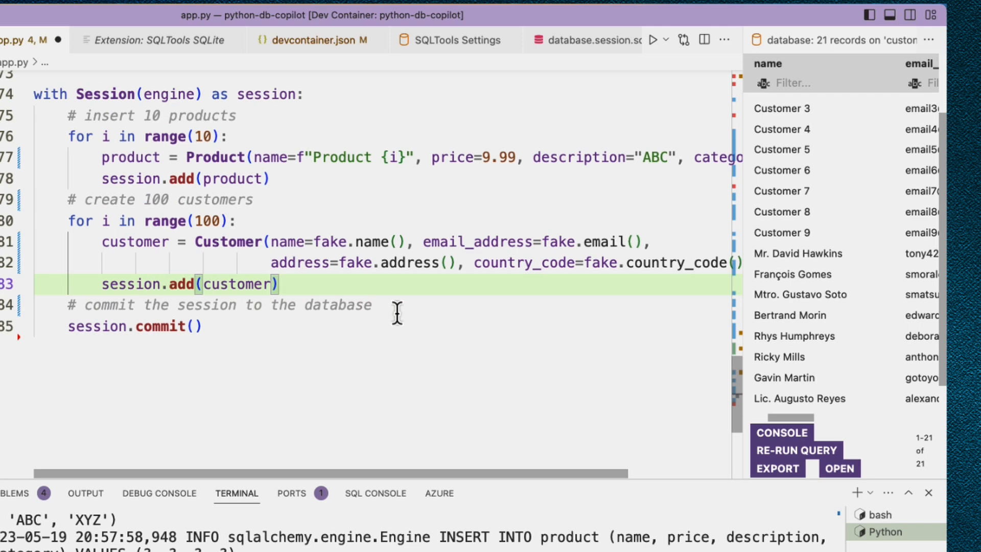
type("# create 100 orders")
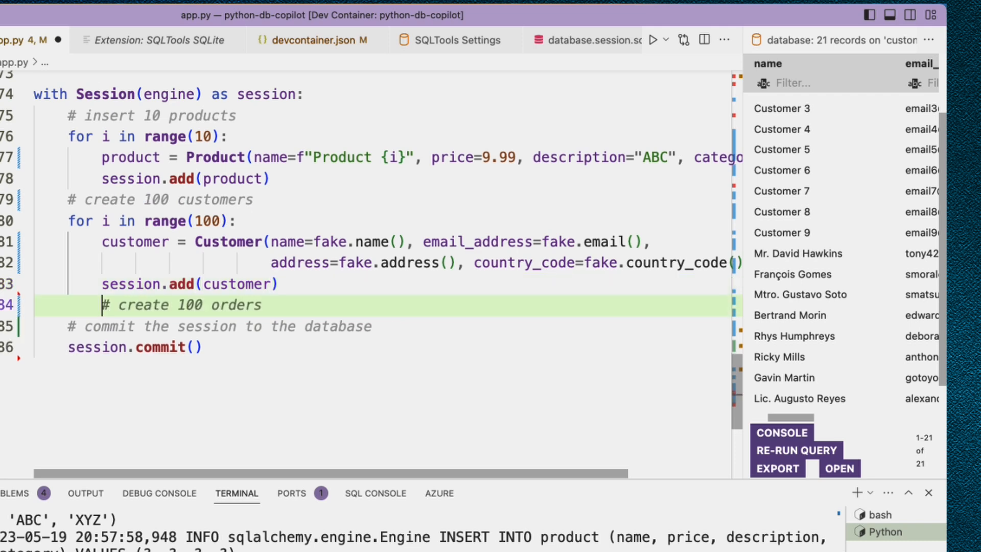
type("# insert an")
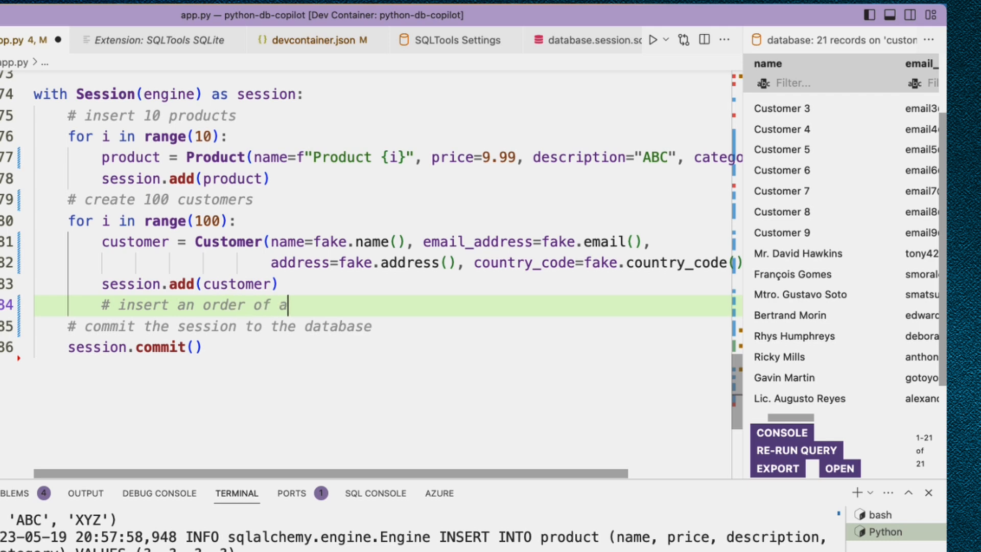
type("random product")
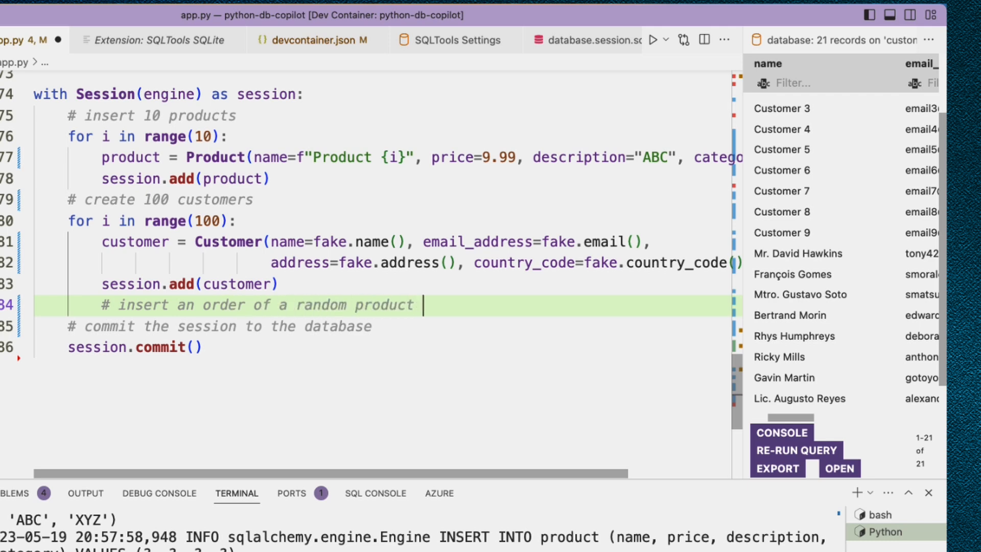
type("ID using")
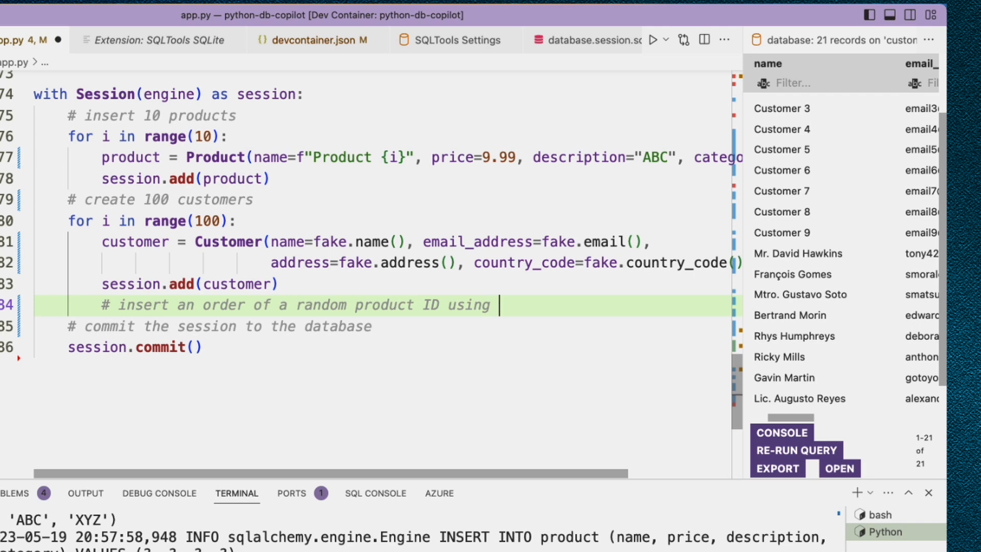
type("their credit card")
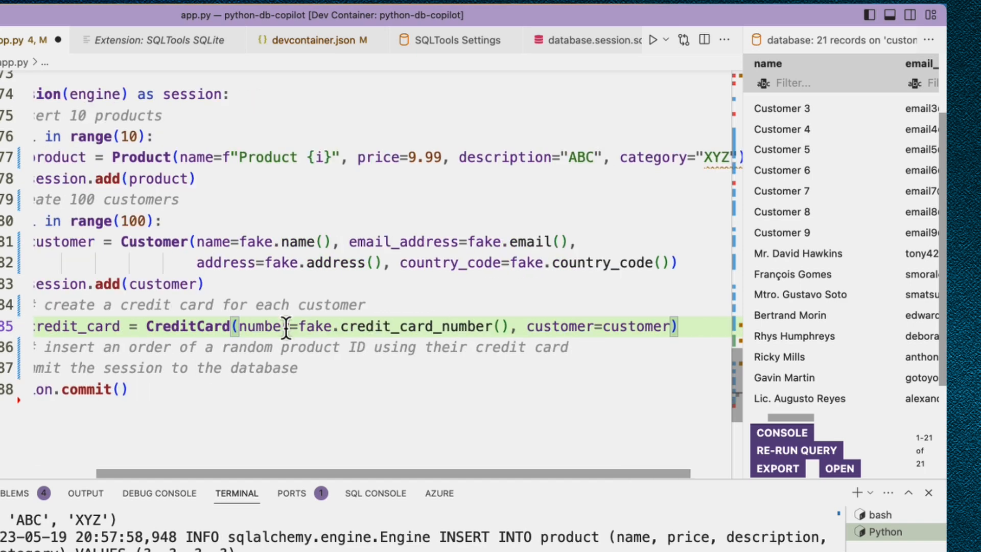
mouse_move(509, 325)
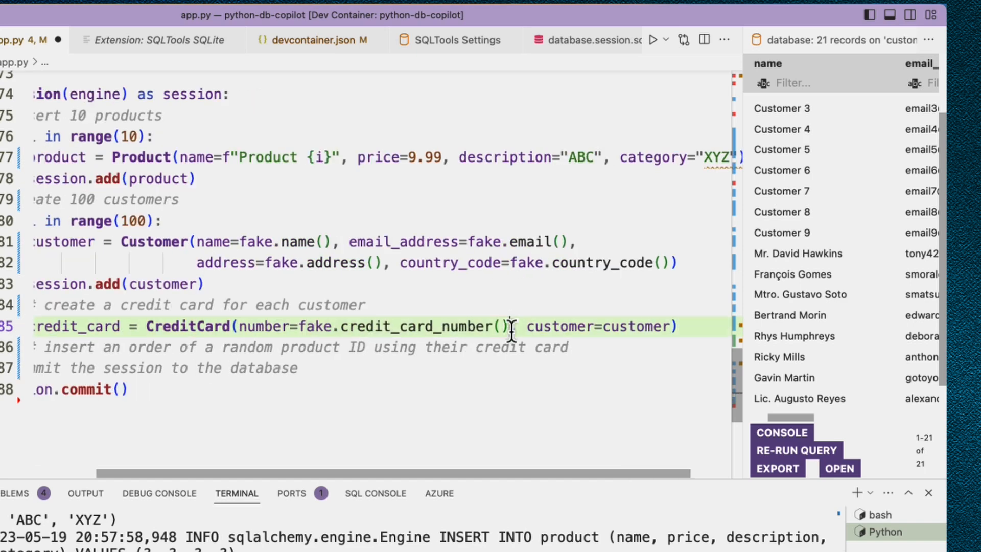
Add a Faker CreditCard and an Order with quantity=fake.random_int(min=1, max=5) to the session
type("session.add(credit_card)")
type("order = Order(customer=customer, product_id=fake.random_int(min=1, max=10),")
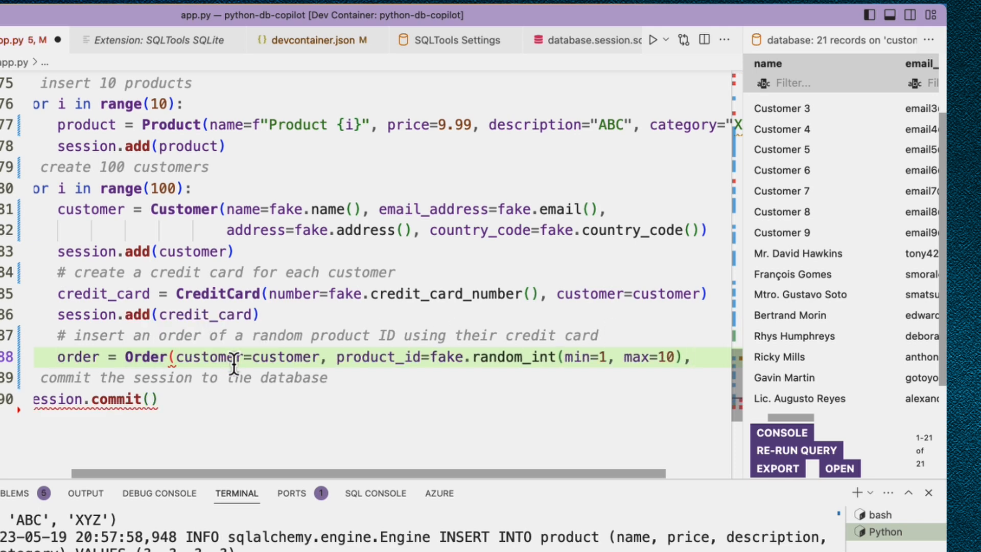
mouse_move(631, 356)
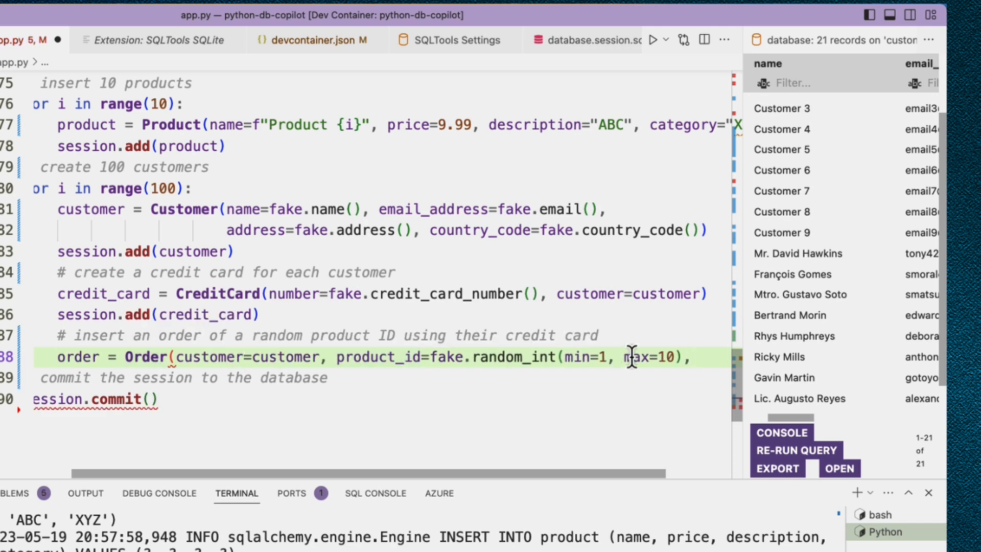
mouse_move(651, 357)
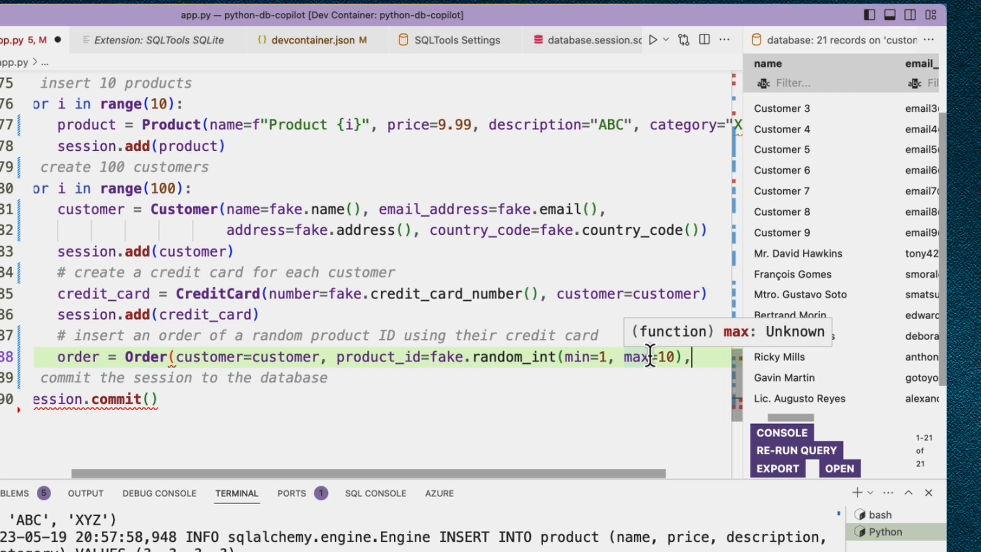
type("quantity=fake.random_int(min=1, max=5))")
type("session.add(order)")
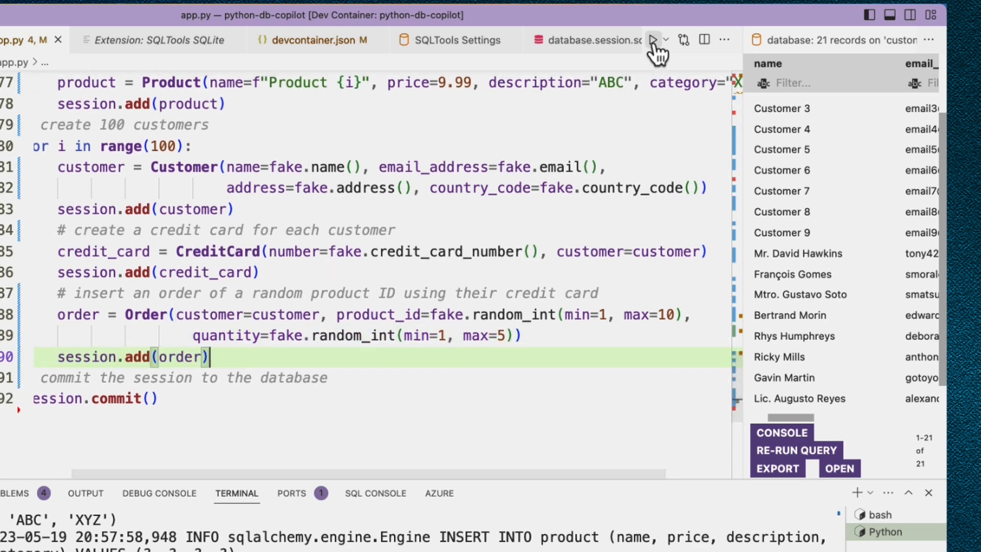
mouse_move(634, 191)
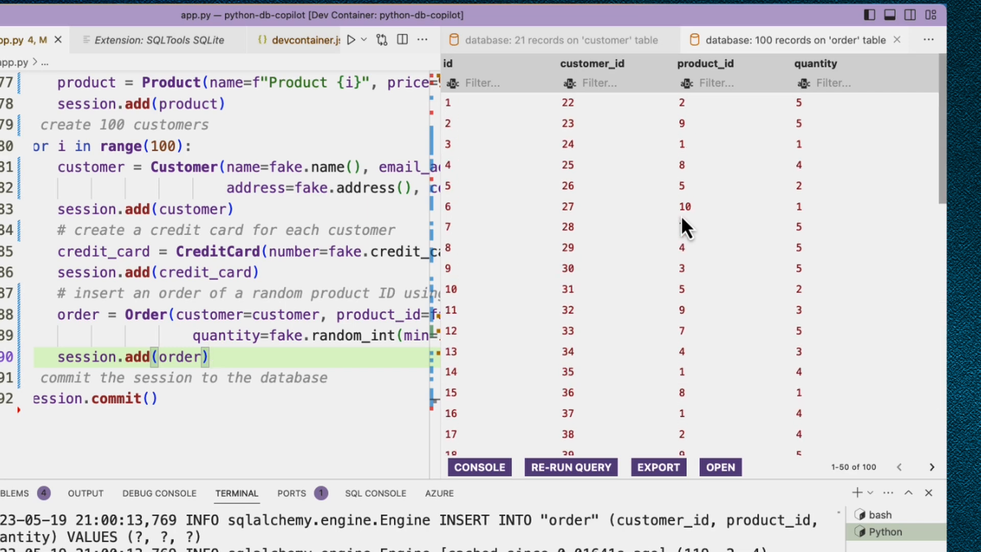
Review the 100 orders with random product IDs and quantities, then close the results
scroll("down", 3)
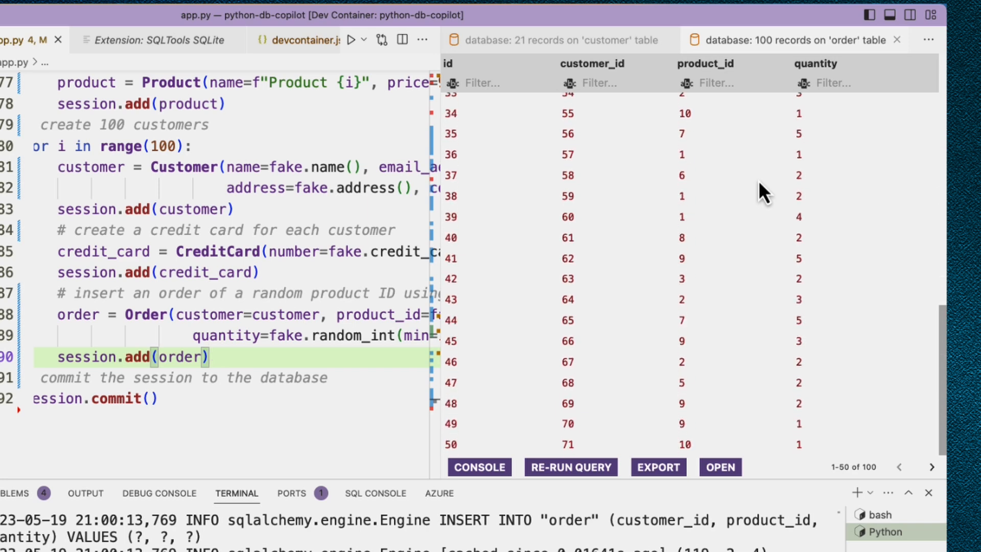
scroll("up", 3)
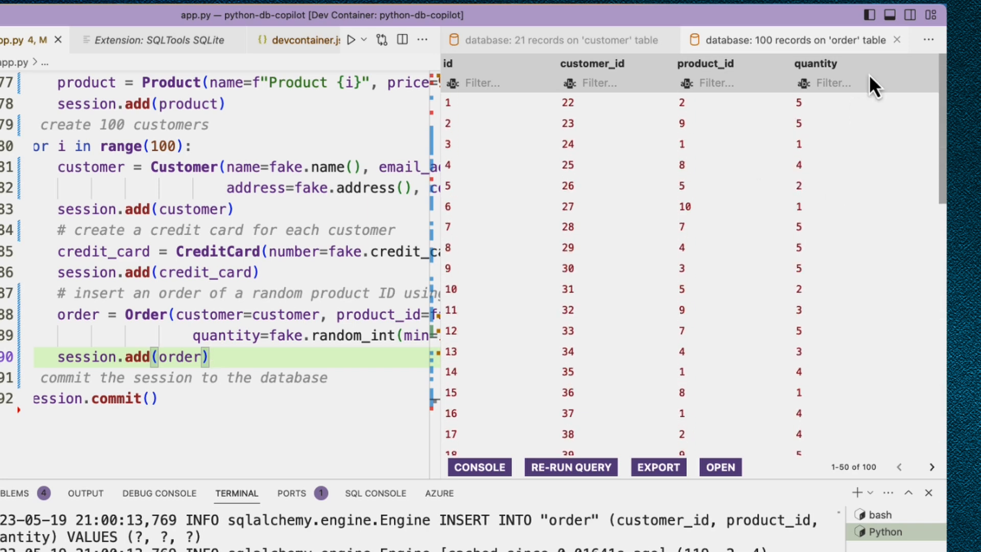
left_click(896, 40)
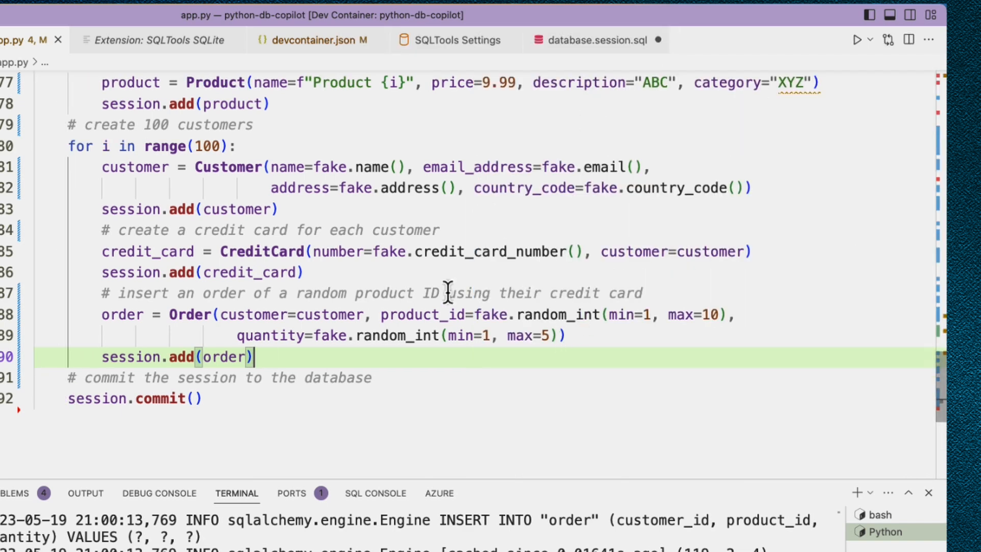
Wrap Order creation in a for _ in range(fake.random_int(min=1, max=5)) loop with its comment
scroll("down", 3)
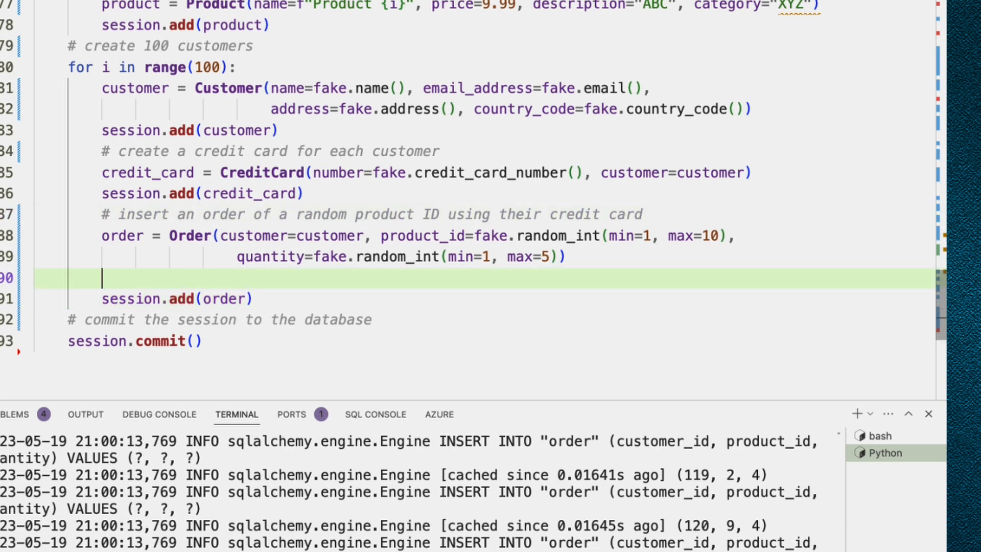
type("# insert random amount of orders of r")
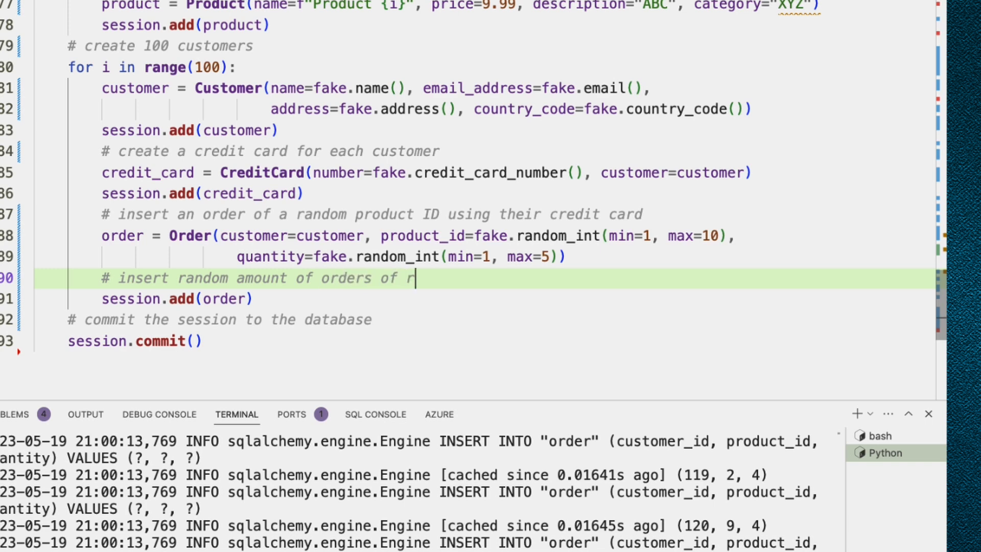
type("andom product IDs")
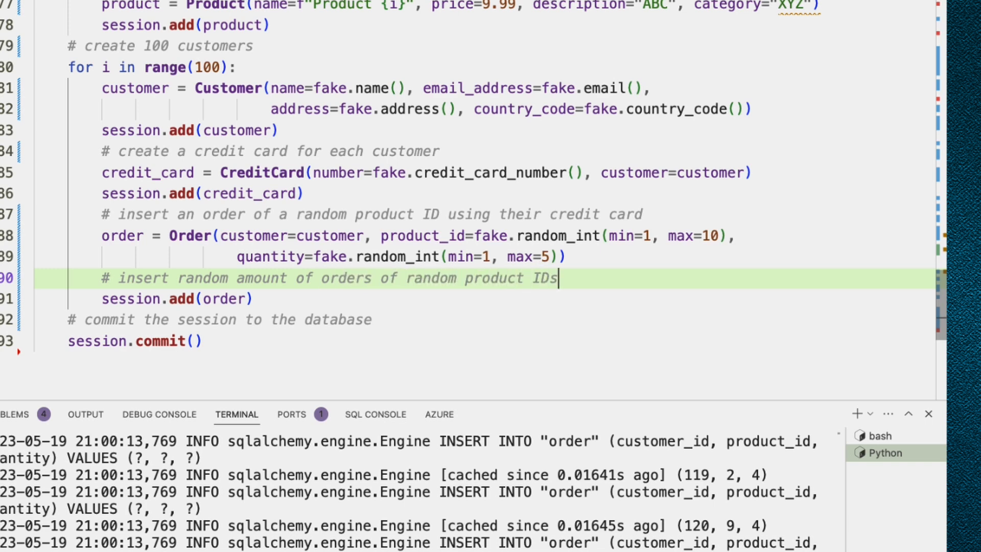
type("using their credit card")
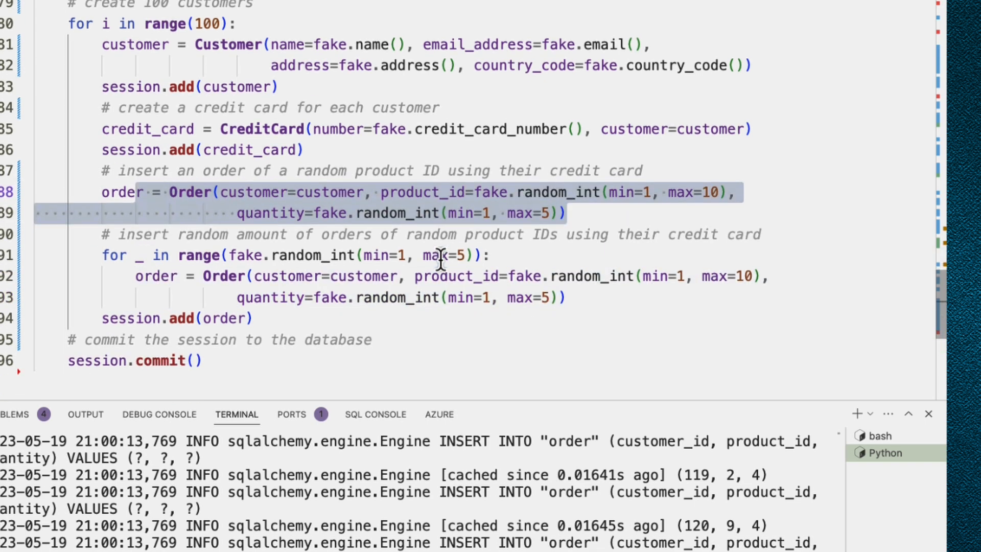
scroll("up", 3)
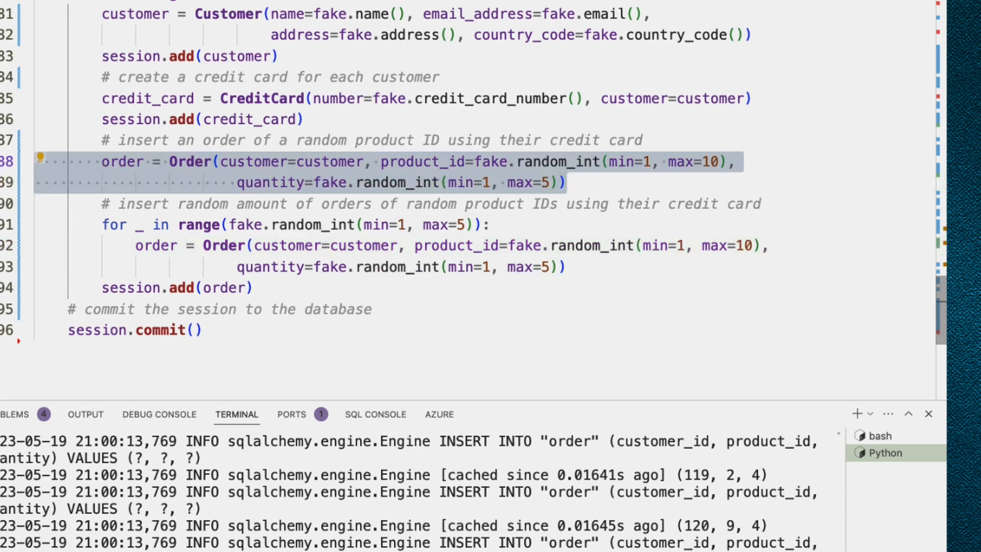